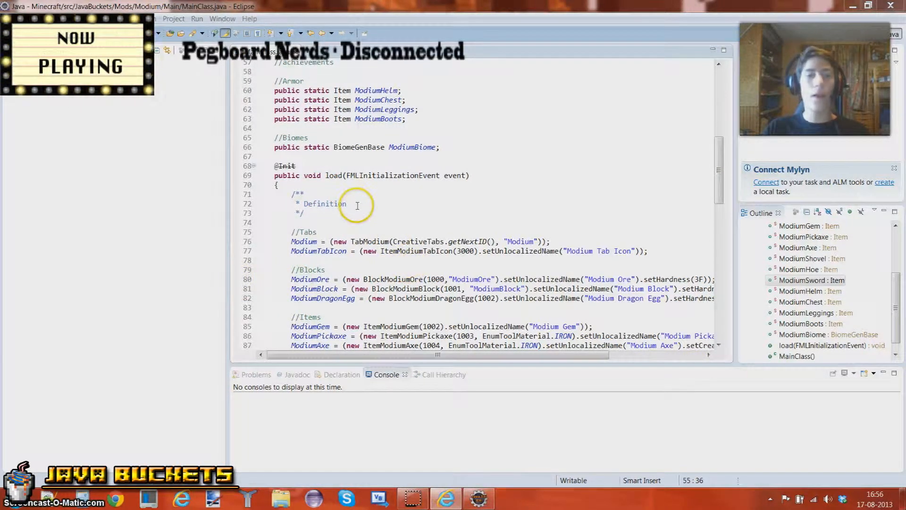
Begin a new line under //Armor in load() reading ModiumHelm =.
click(307, 212)
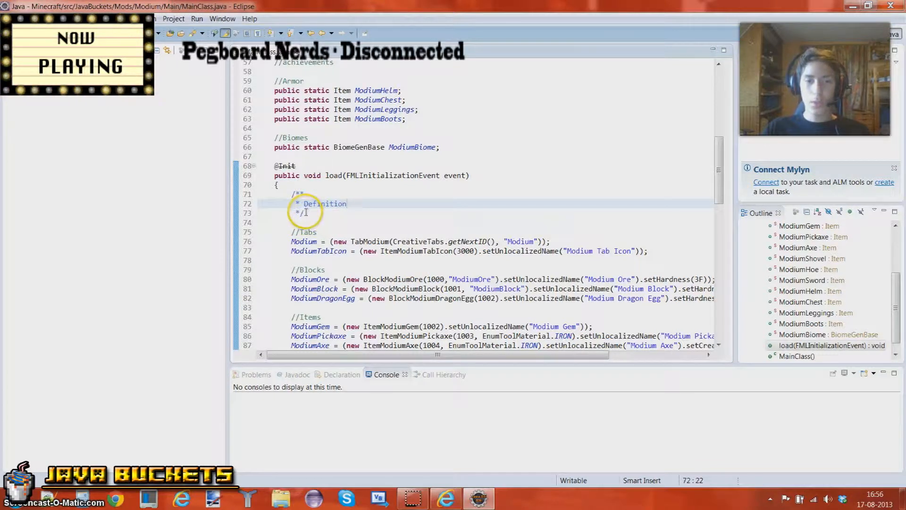
click(312, 213)
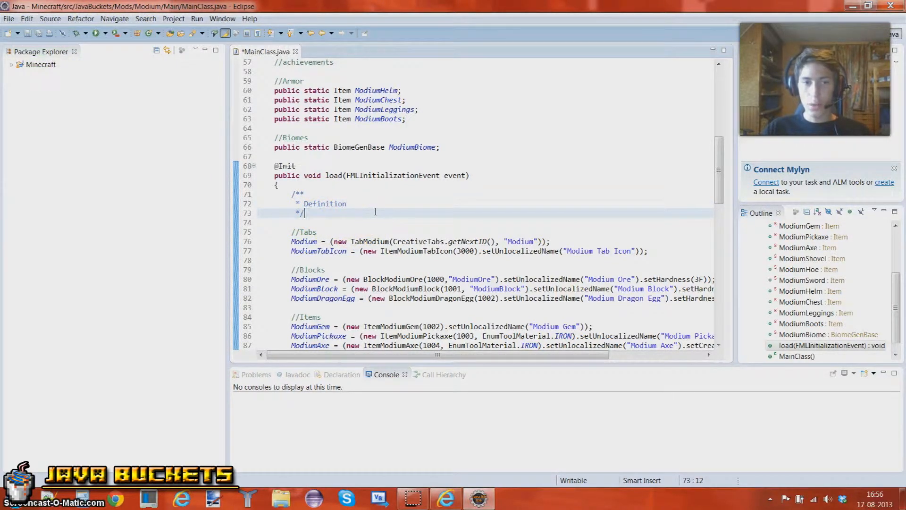
scroll(up, 3)
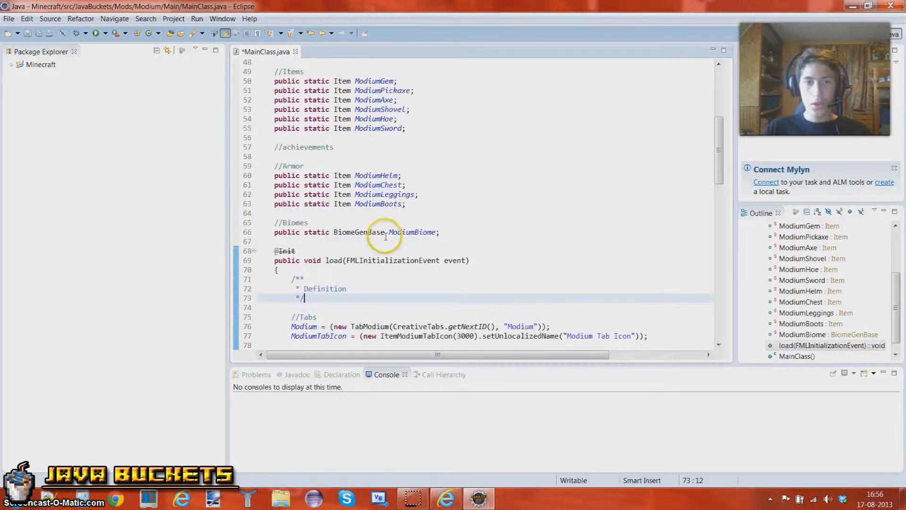
mouse_move(431, 204)
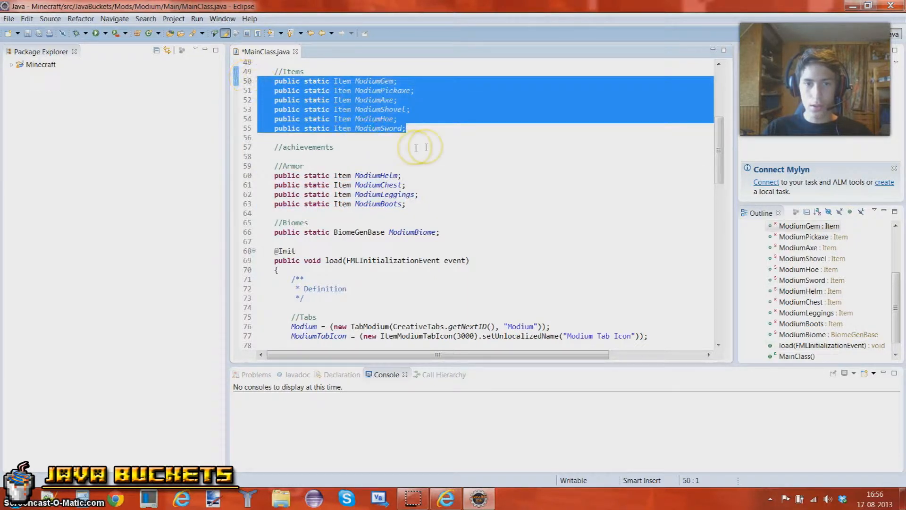
scroll(down, 3)
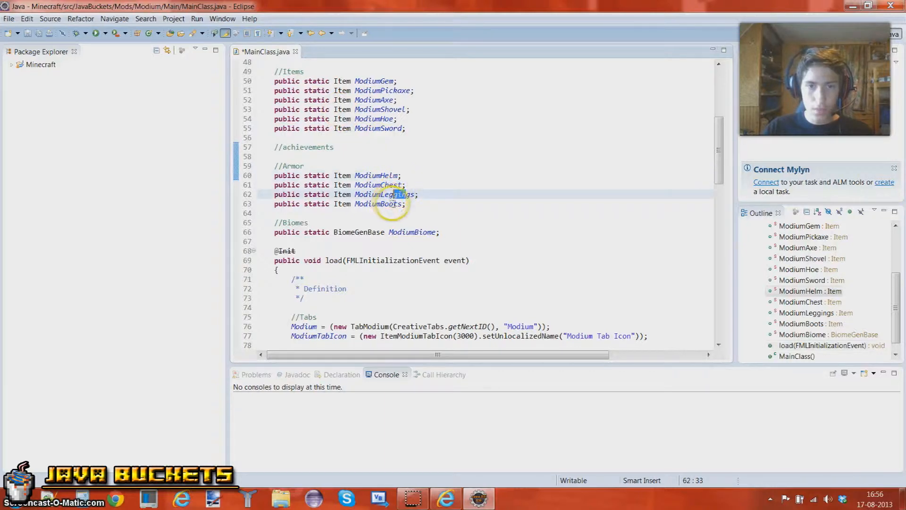
scroll(down, 3)
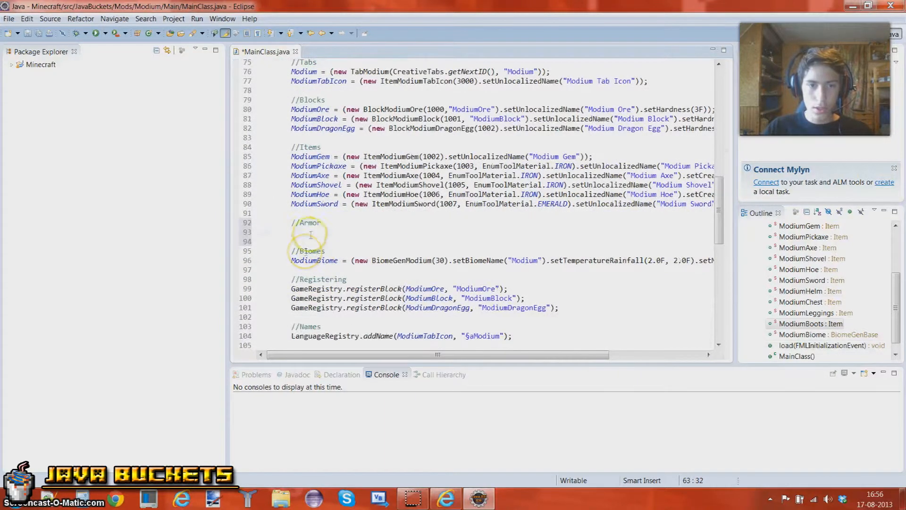
text(Modi)
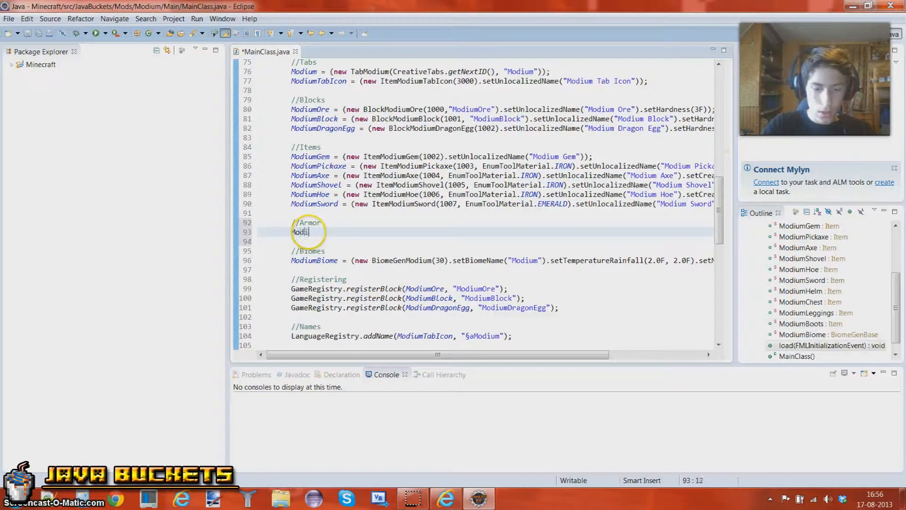
text(umHelm)
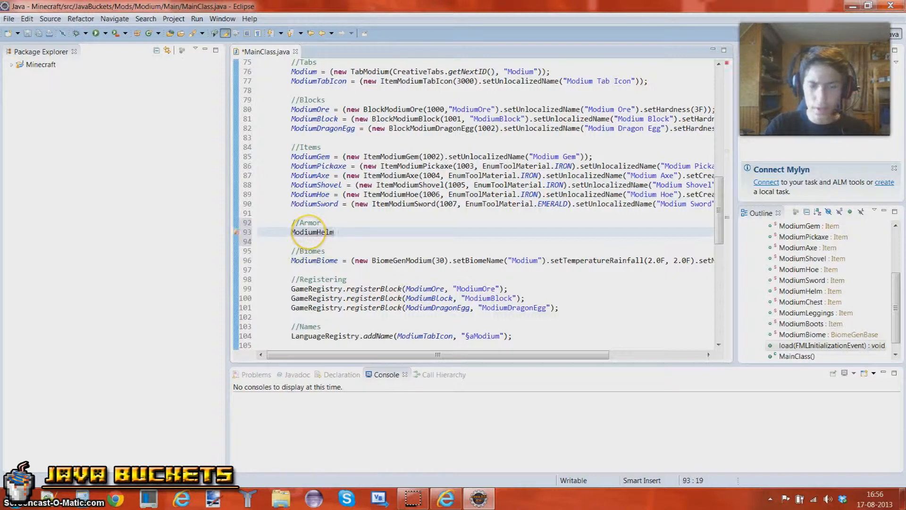
text(= (new Ite)
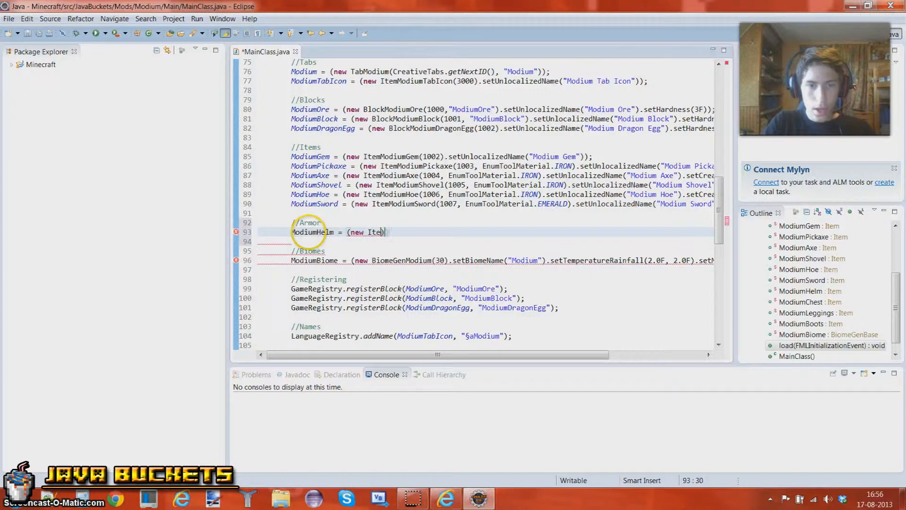
Assign ModiumHelm a new ItemModiumArmor with 1008 as its first argument.
double_click(370, 232)
text(m)
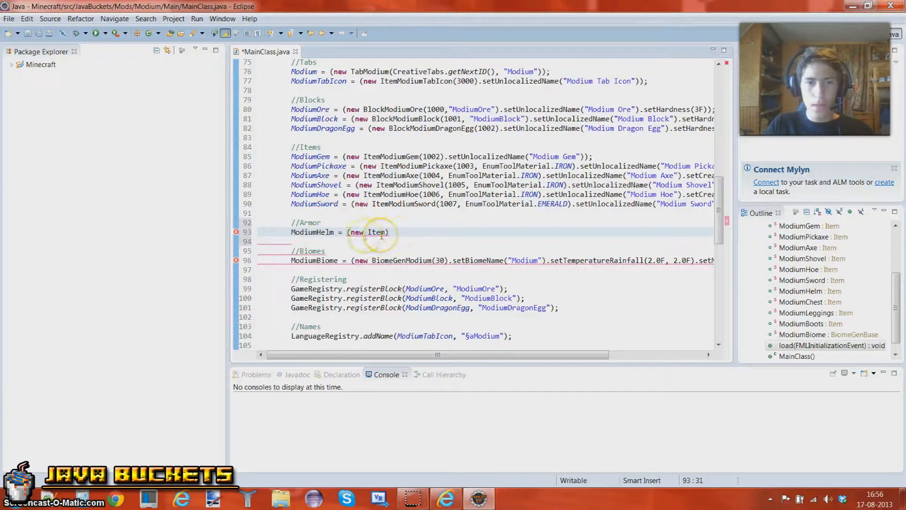
double_click(376, 232)
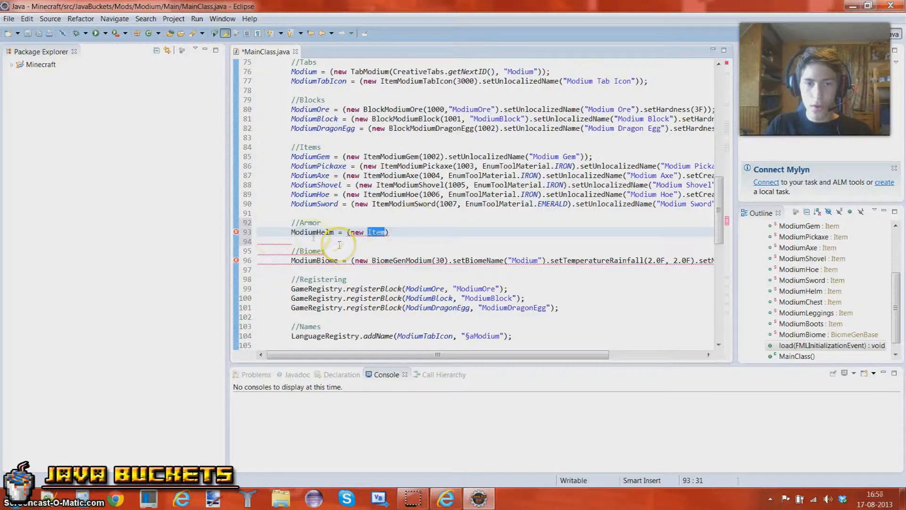
mouse_move(377, 232)
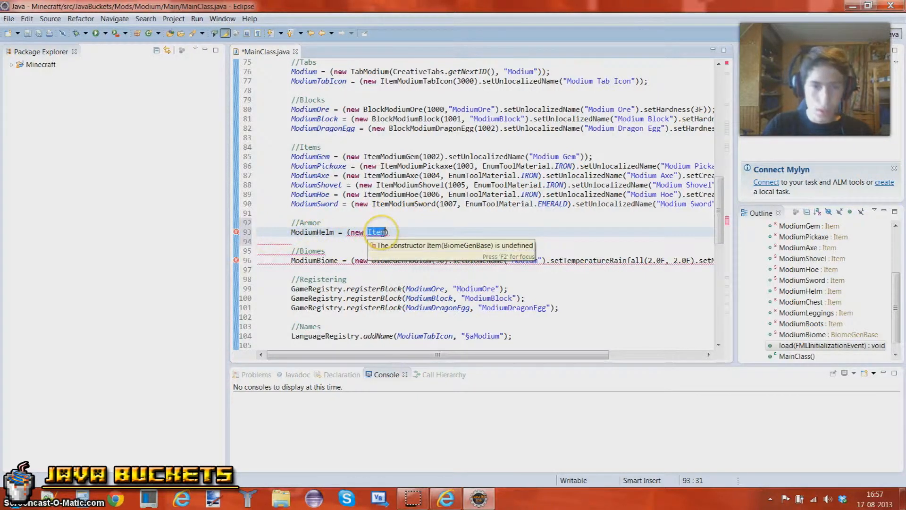
text(ModiumArmor)
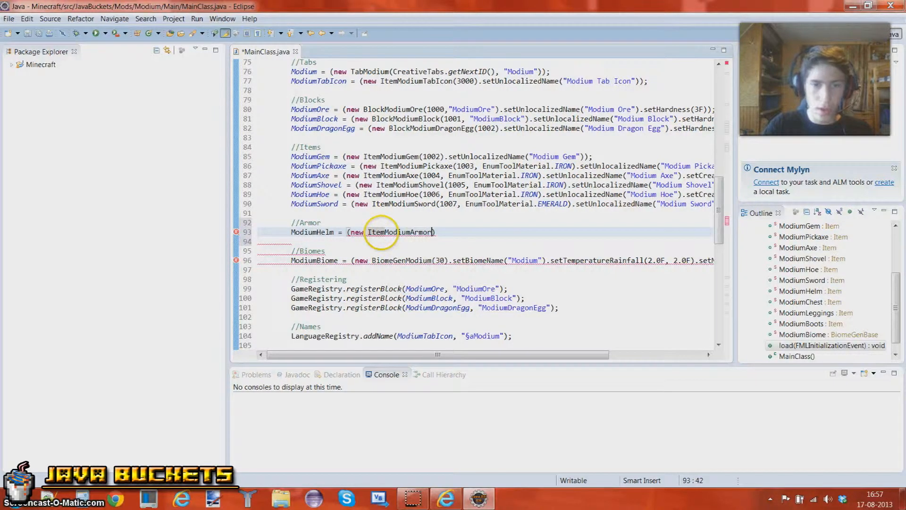
text(0)
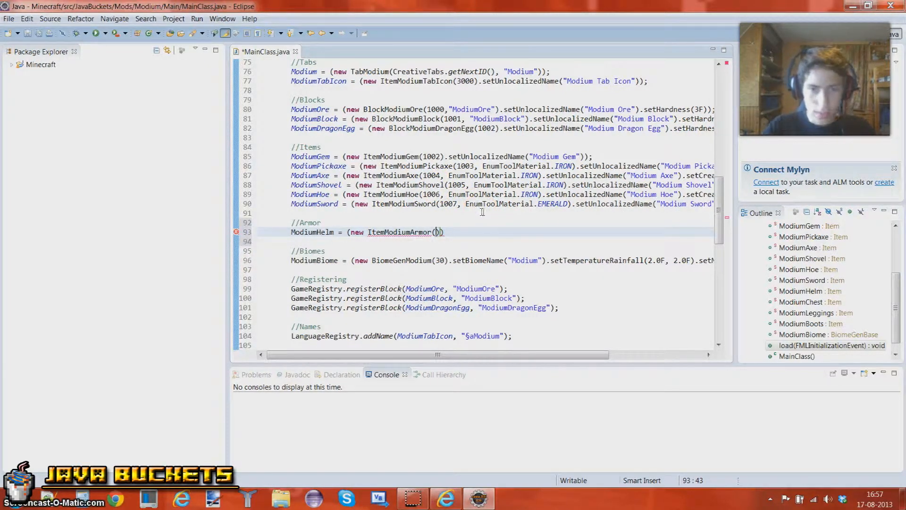
scroll(up, 3)
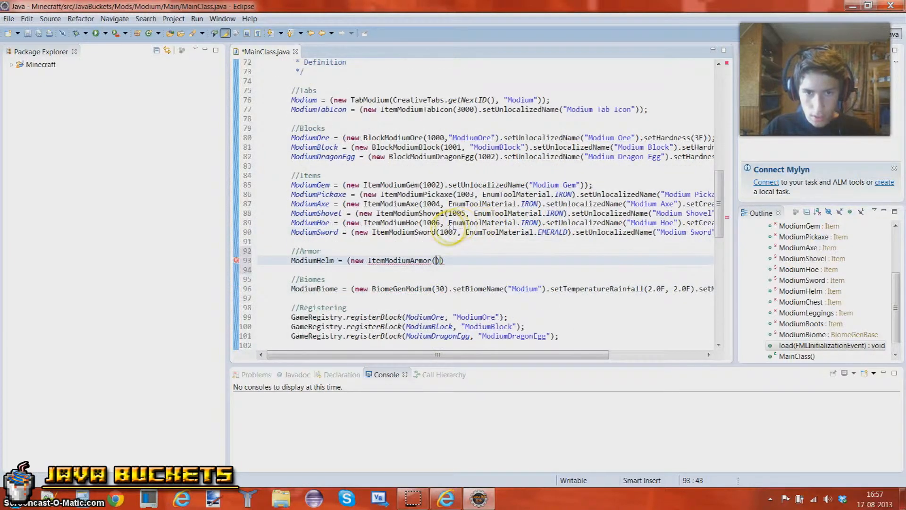
scroll(down, 3)
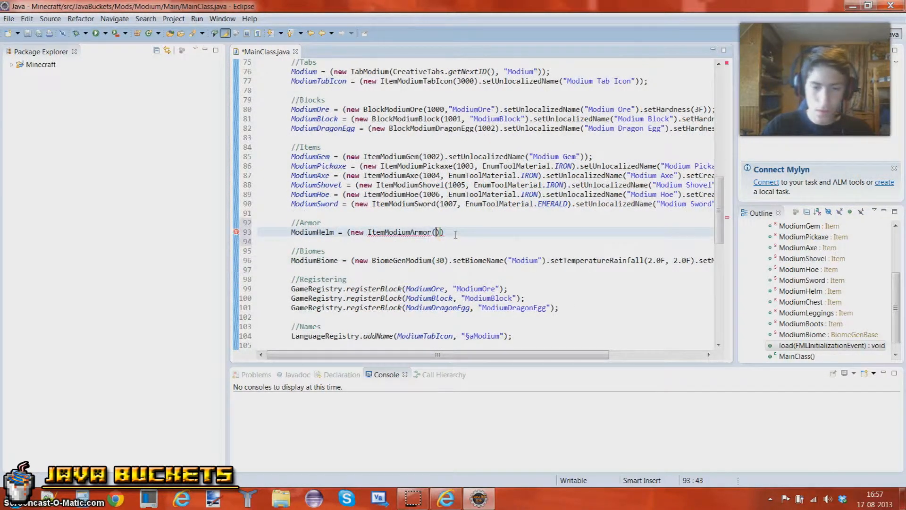
text(1008,)
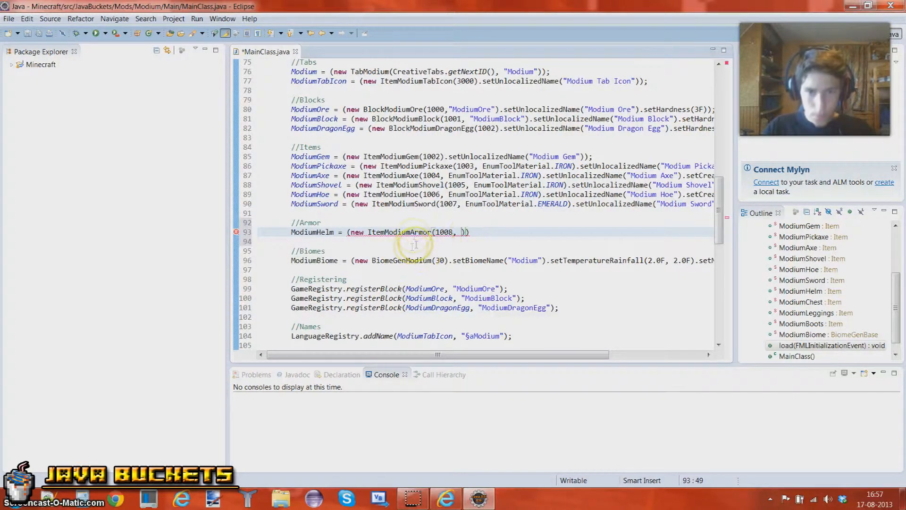
Change the helm to a vanilla ItemArmor and check ItemArmor's constructor source, then return to MainClass.
double_click(395, 233)
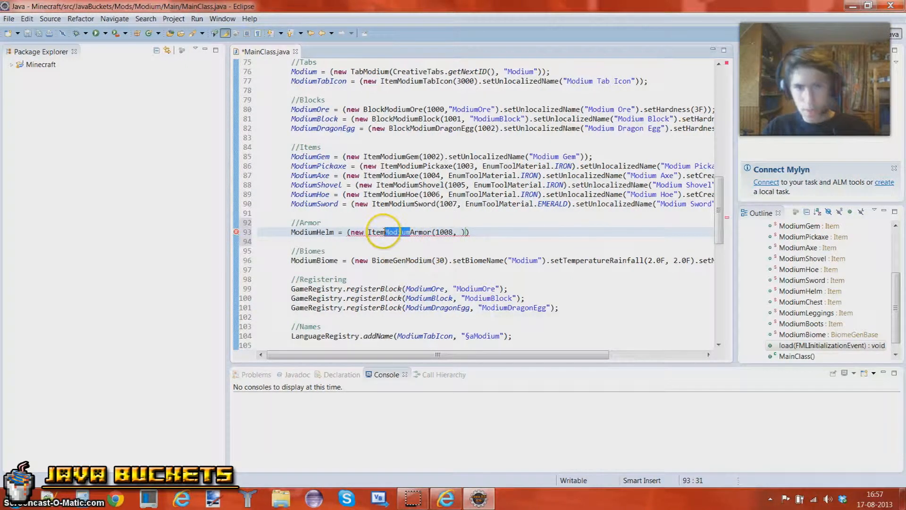
click(387, 232)
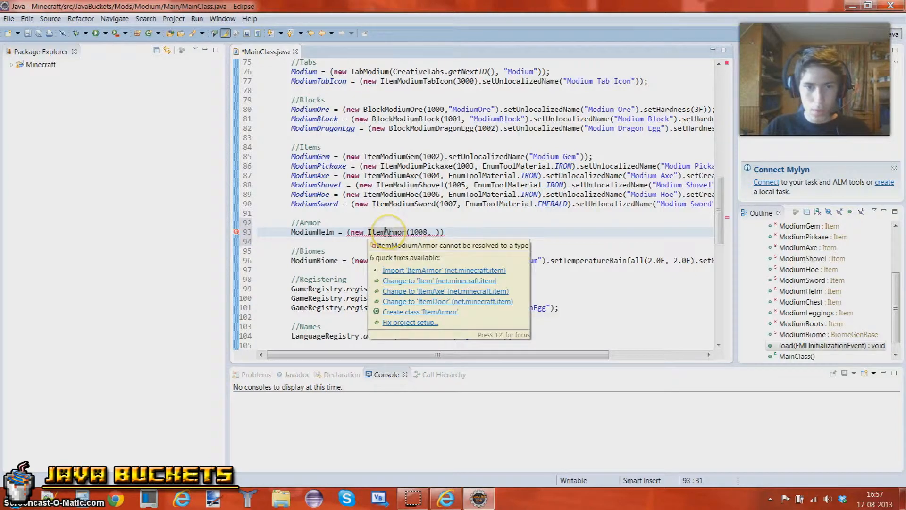
click(443, 270)
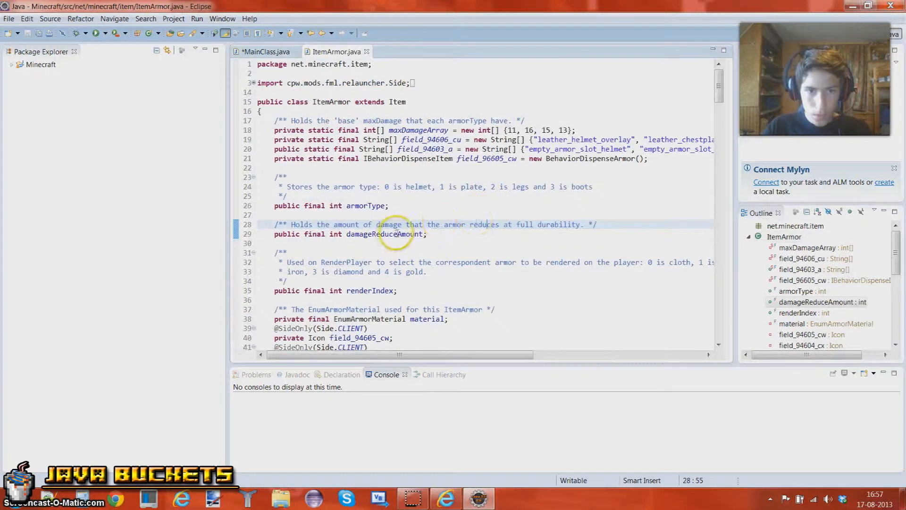
scroll(down, 3)
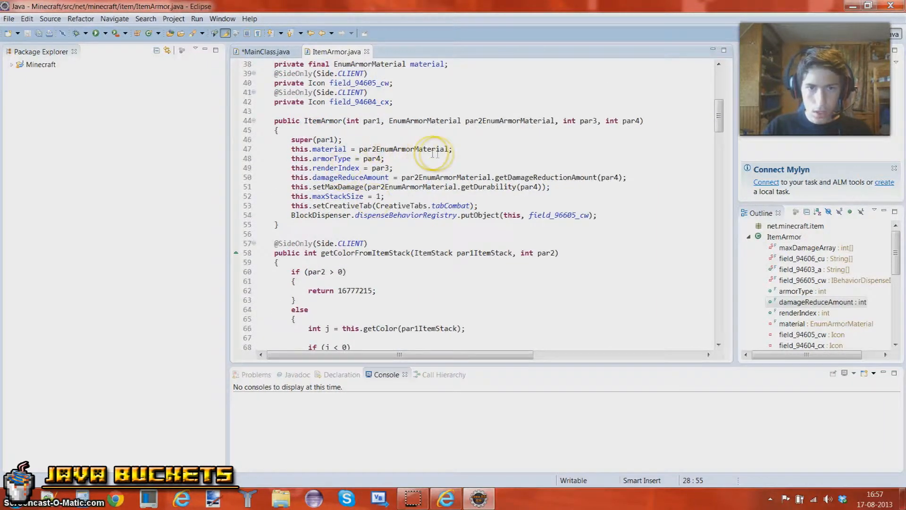
click(453, 148)
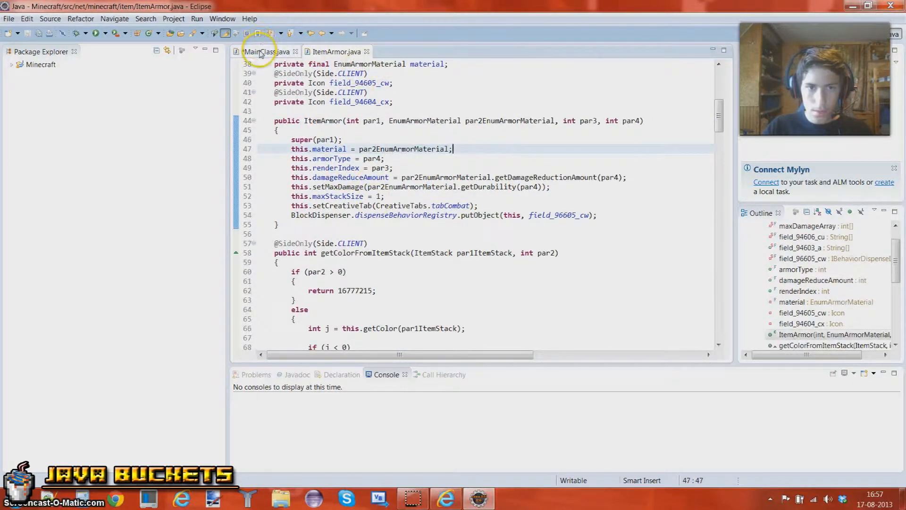
click(264, 51)
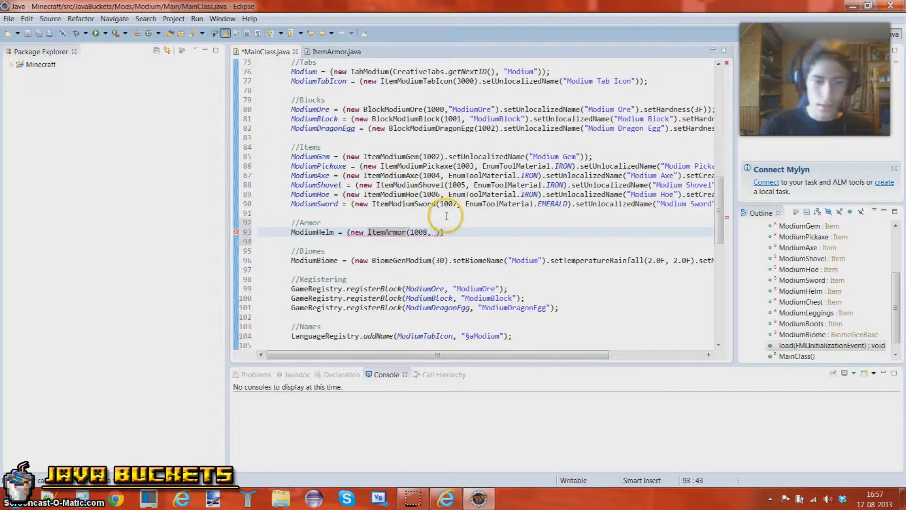
scroll(up, 3)
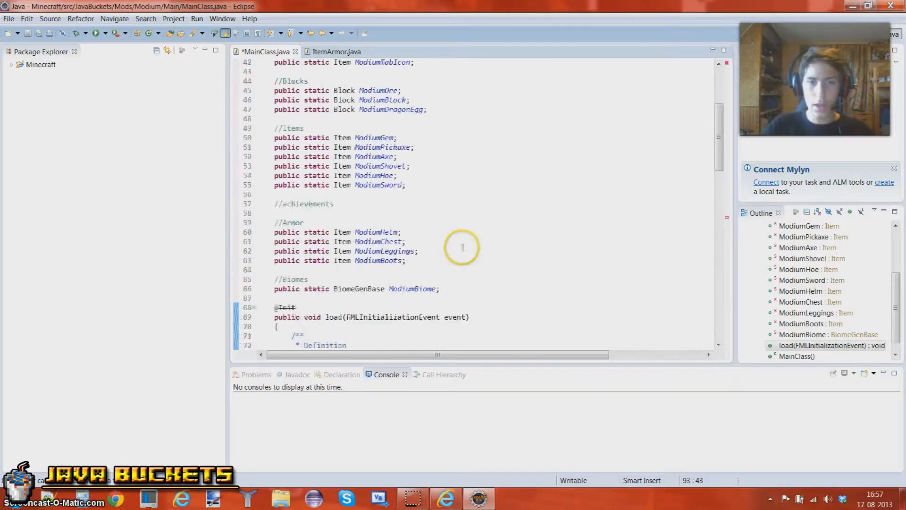
scroll(up, 3)
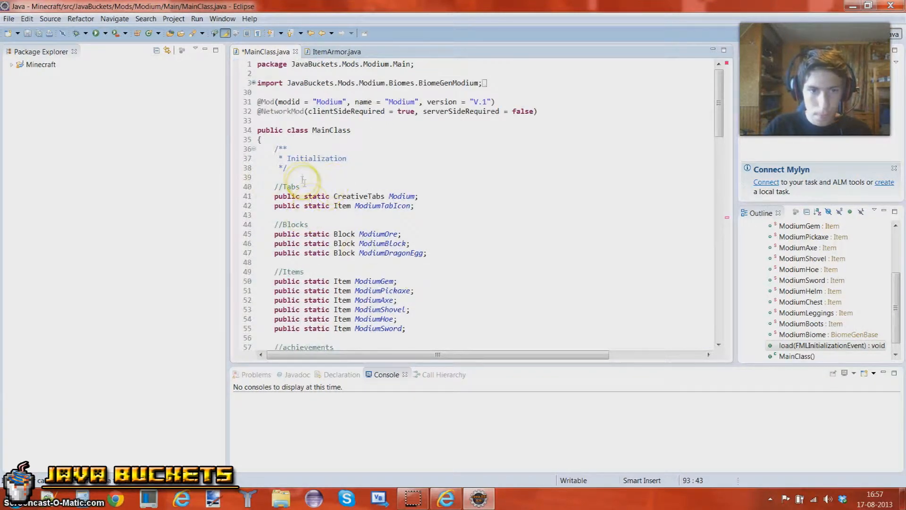
click(413, 205)
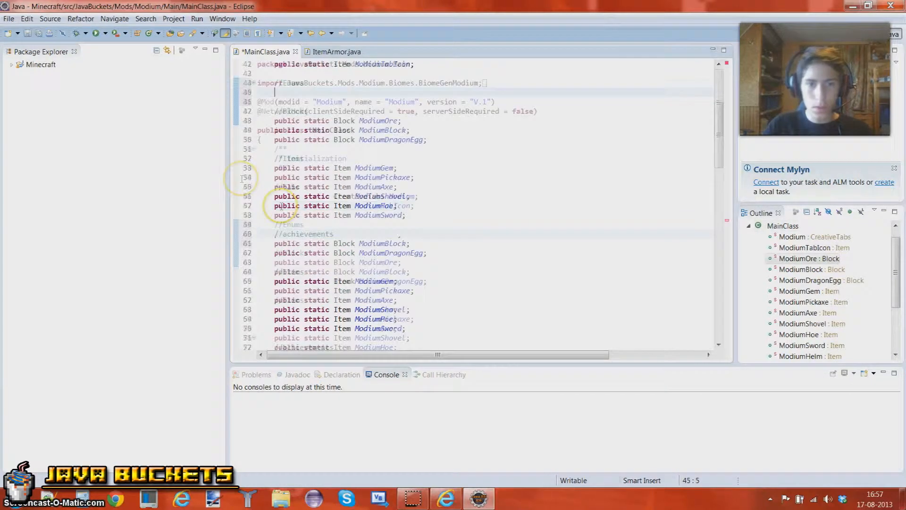
scroll(down, 3)
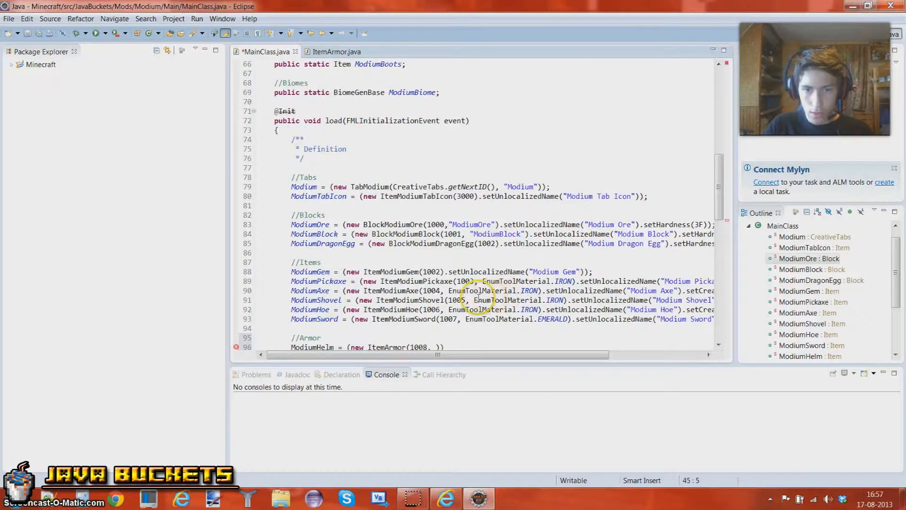
double_click(463, 290)
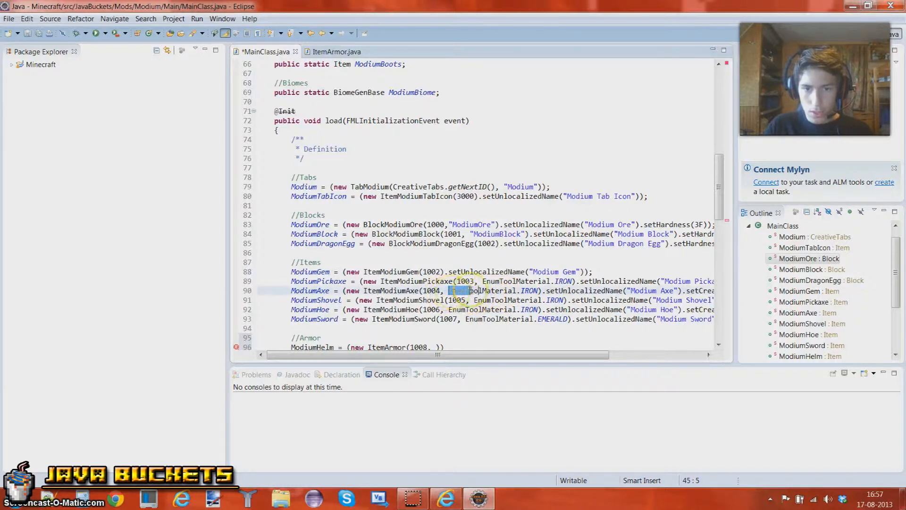
click(504, 300)
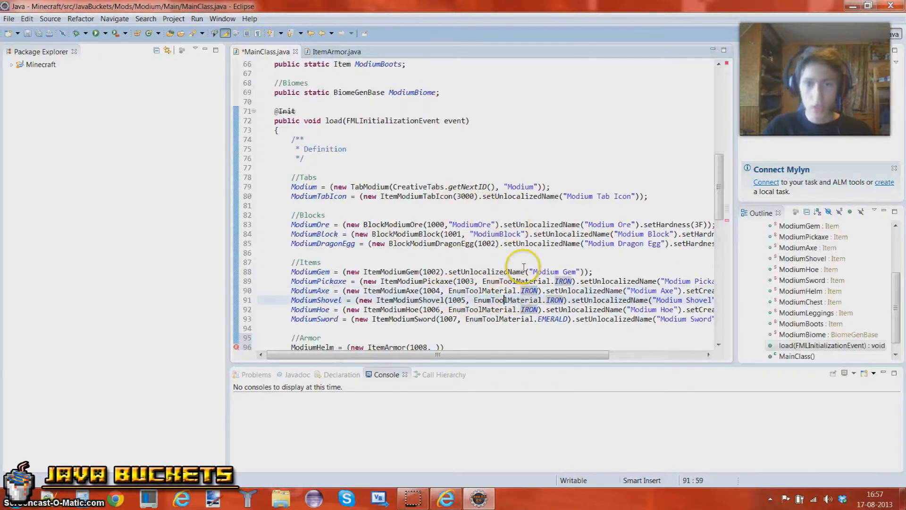
mouse_move(410, 323)
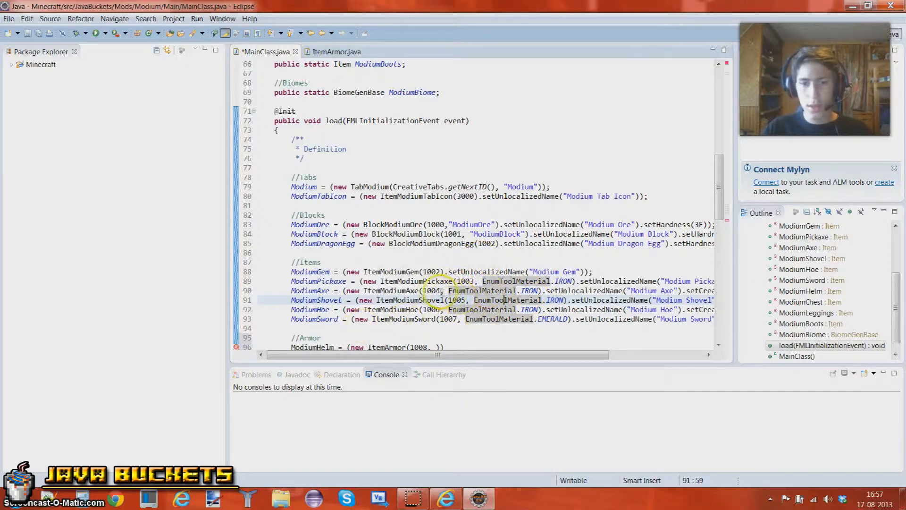
scroll(up, 3)
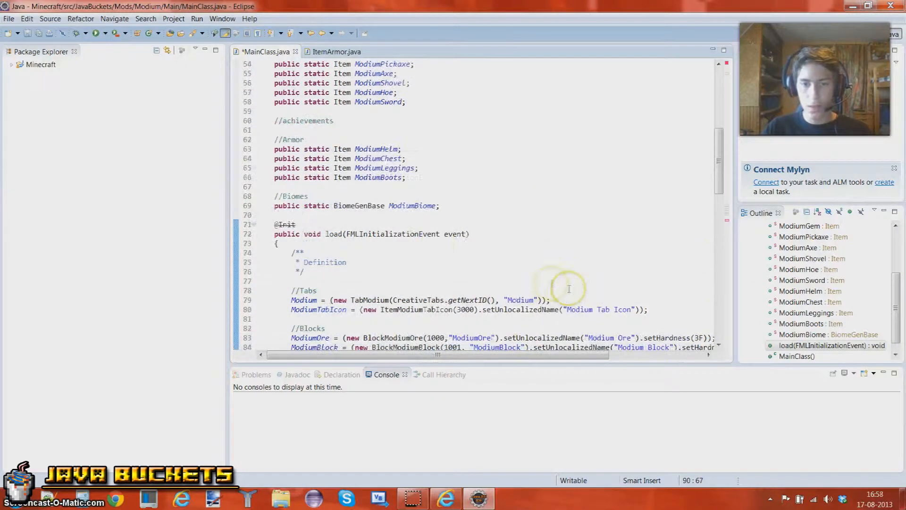
Write public static EnumArmorMaterial on the line under //Enums.
scroll(up, 3)
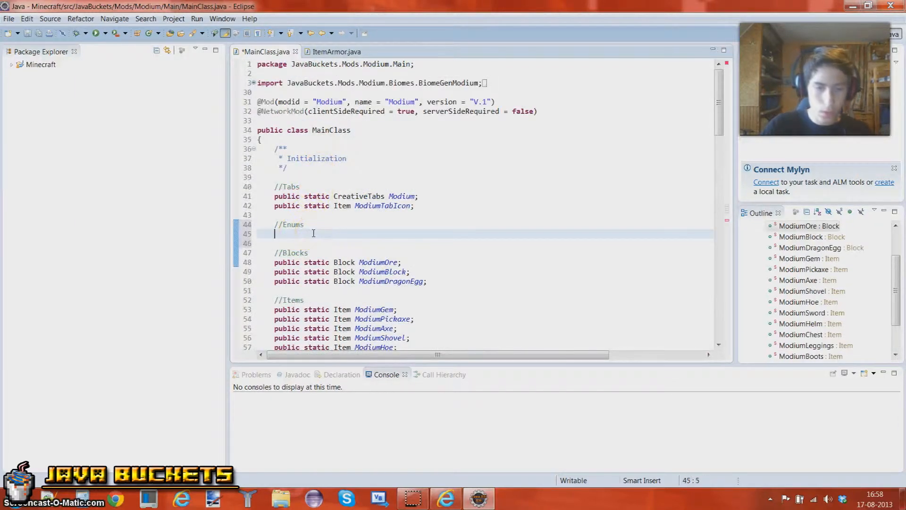
text(public)
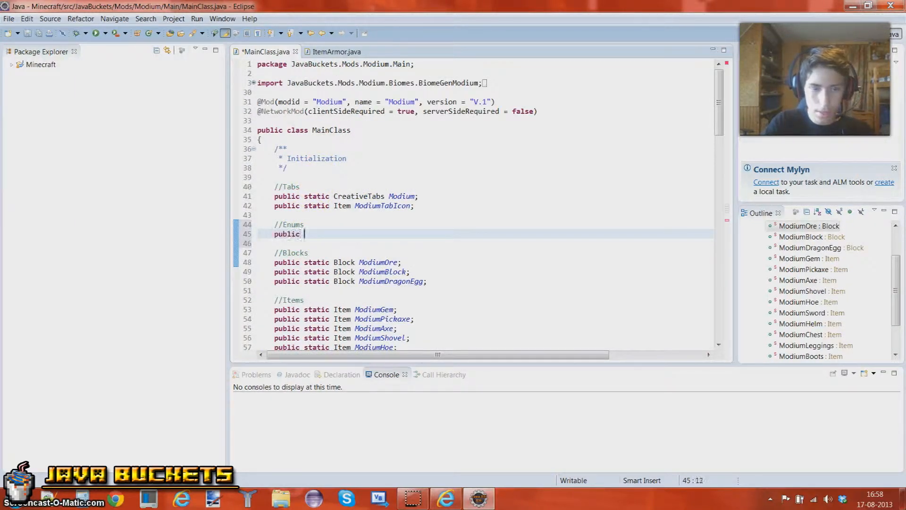
text(static)
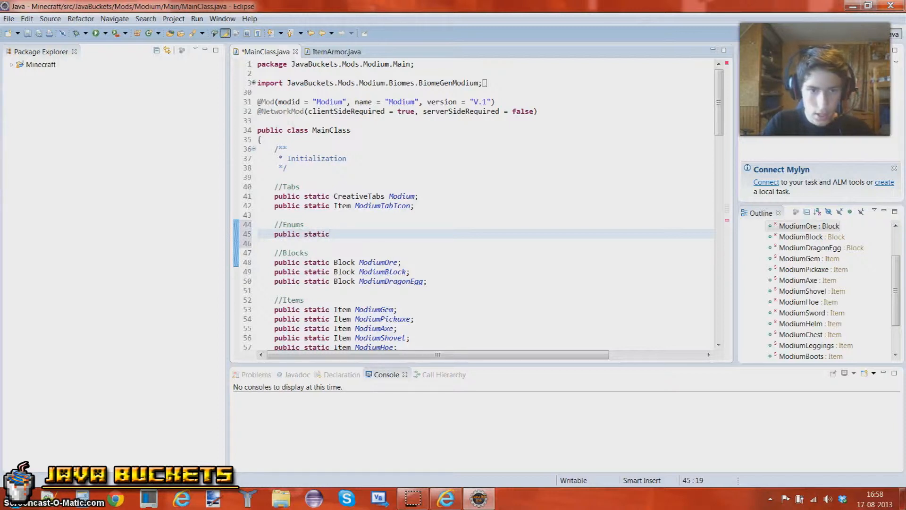
text(Enum)
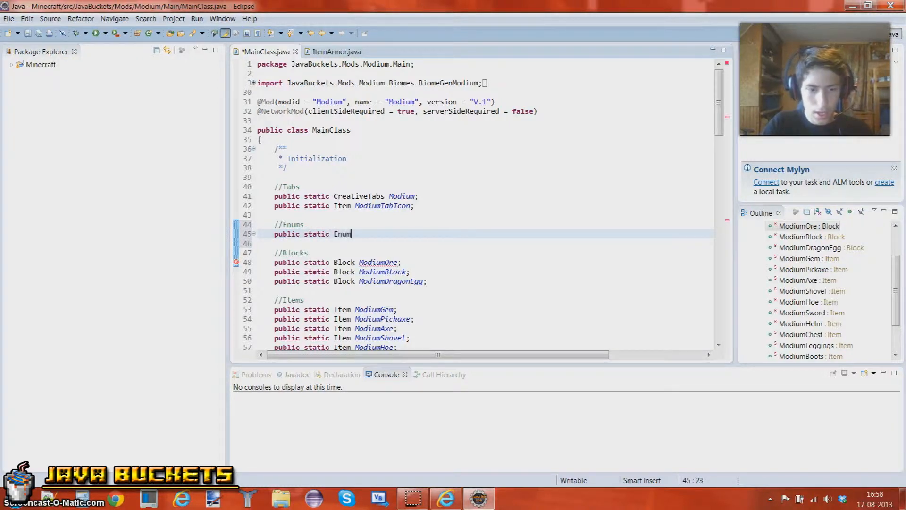
text(ArmorMateri)
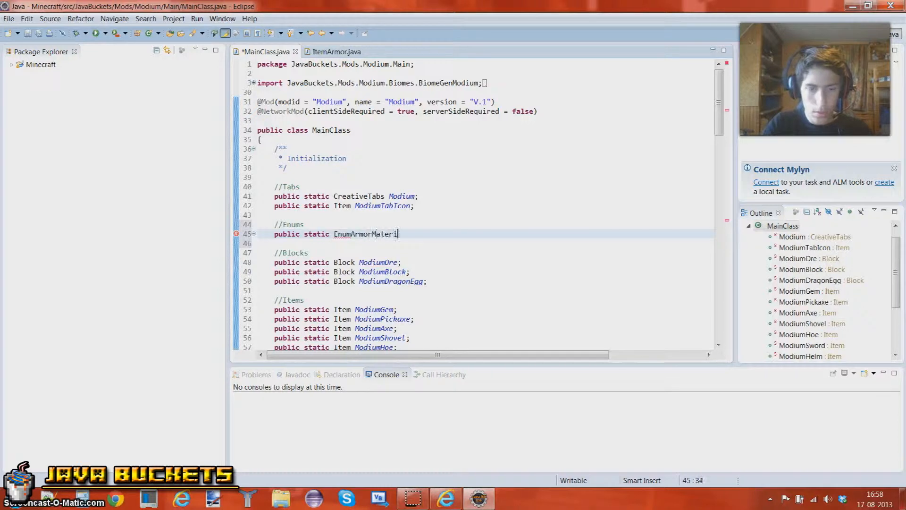
text(al)
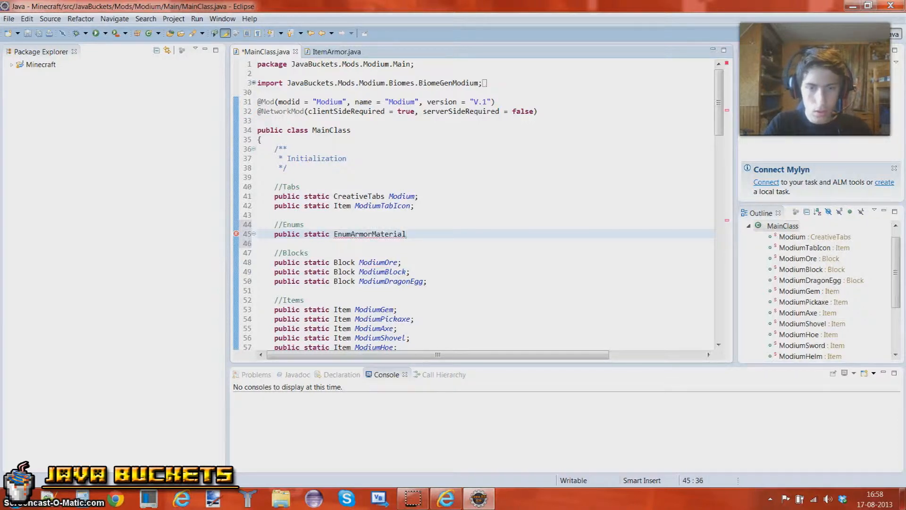
text(;)
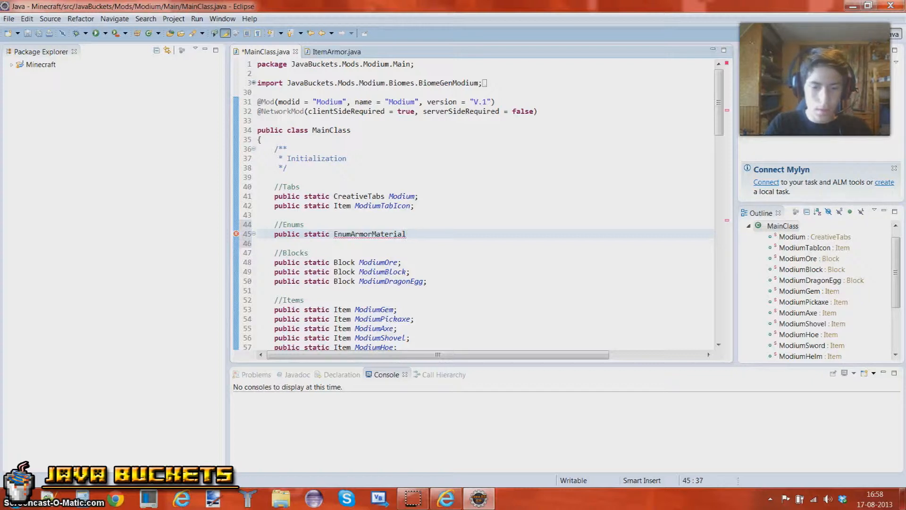
Name the field EnumArmorModium and start its assignment from EnumHelper.
text(Modi)
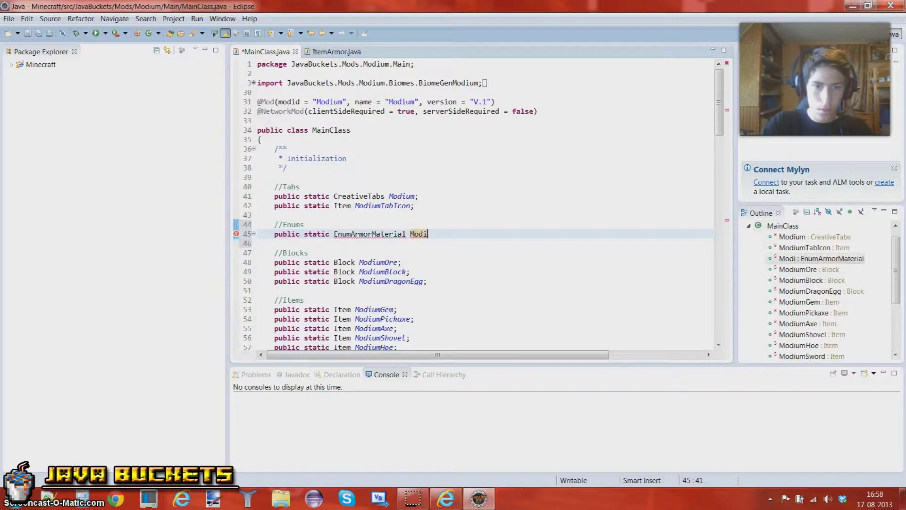
text(Enum)
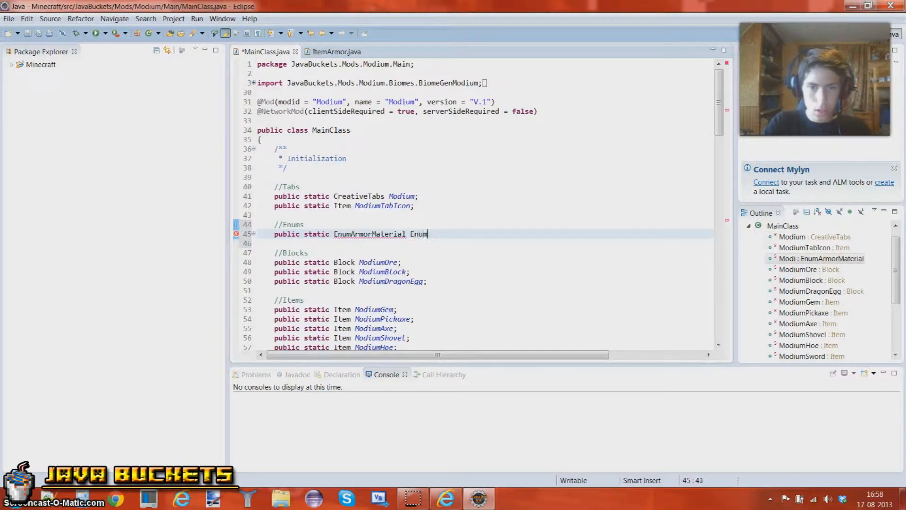
text(Mod)
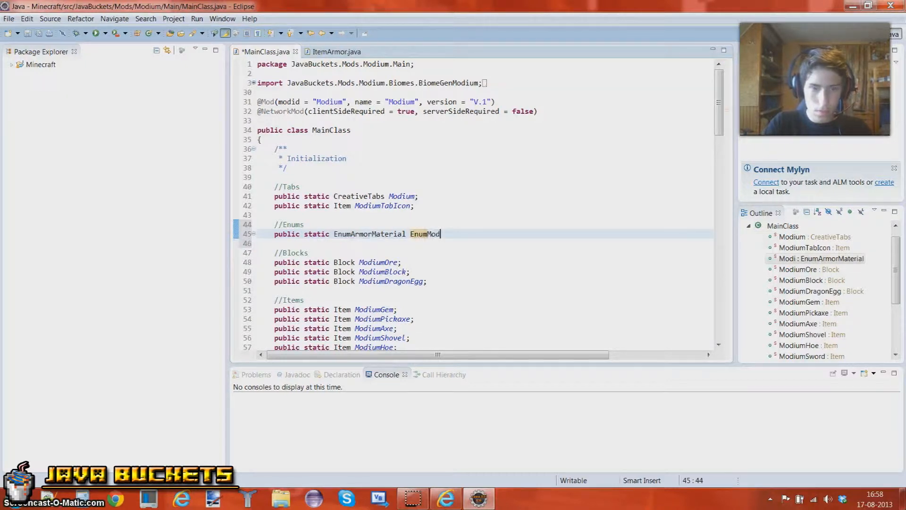
text(i;)
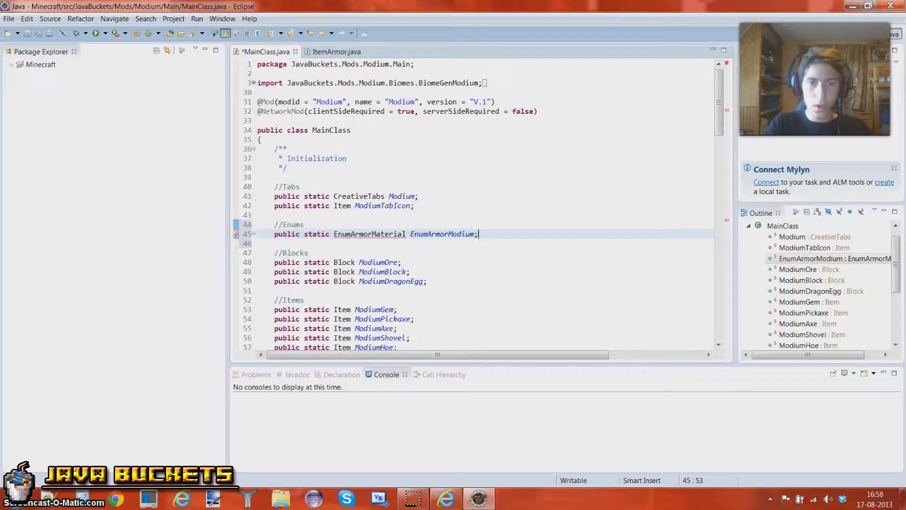
text(=)
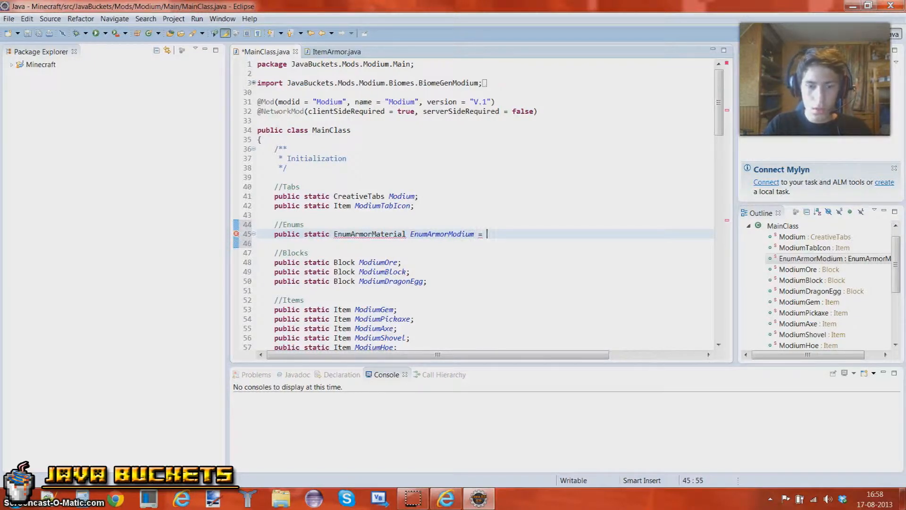
text(EnumHelper)
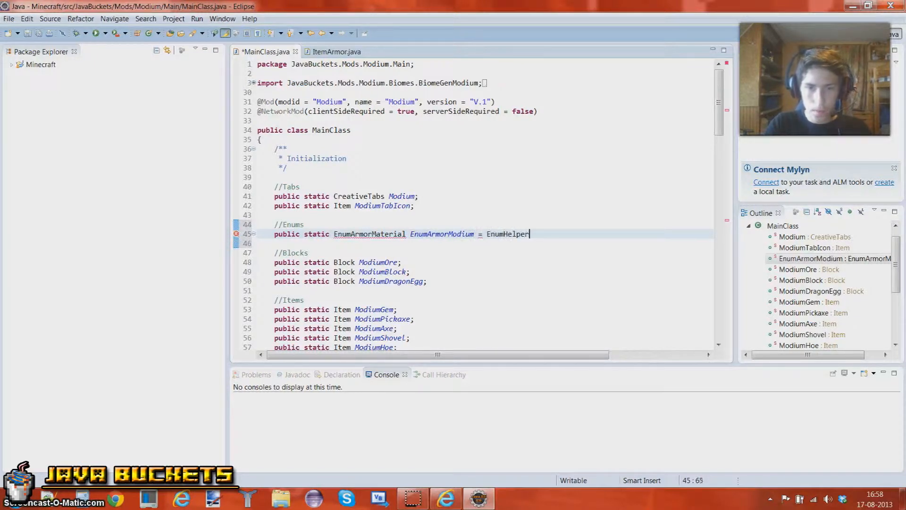
text(.)
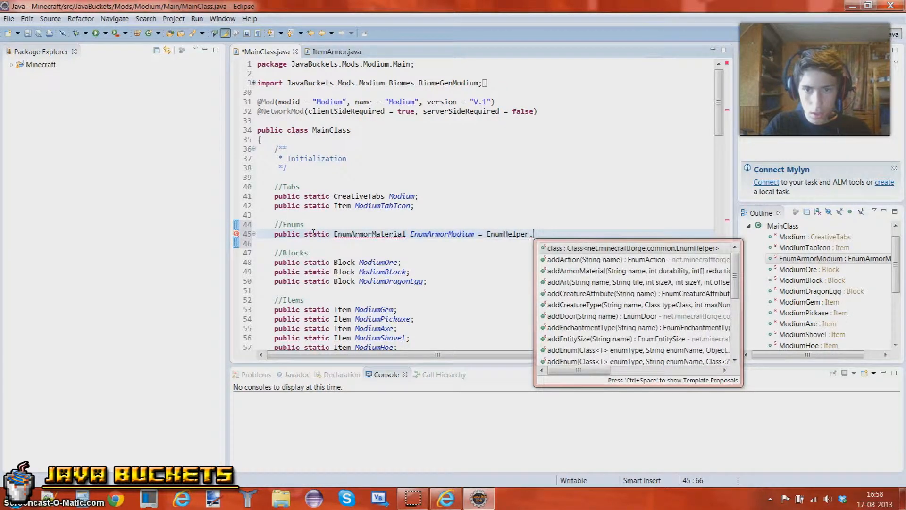
Call EnumHelper.addArmorMaterial with name "MODIUMARMOR" and durability 750.
text(add)
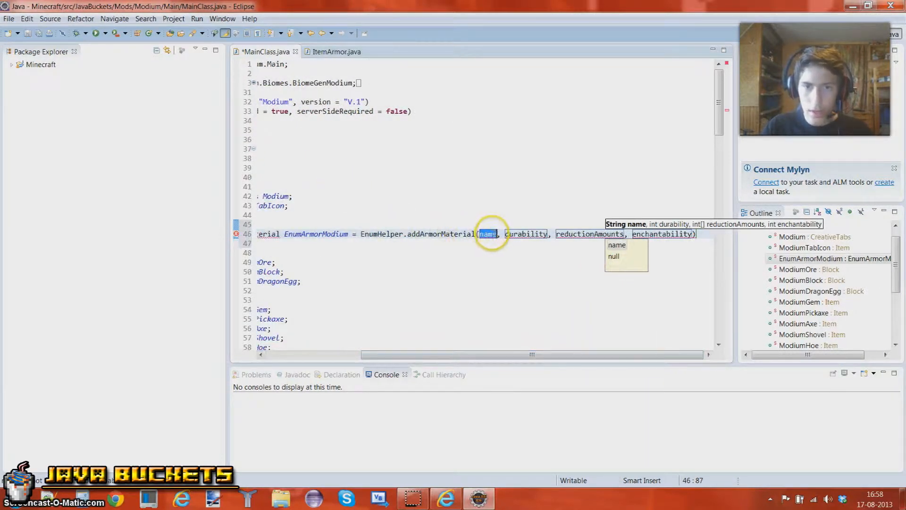
text("")
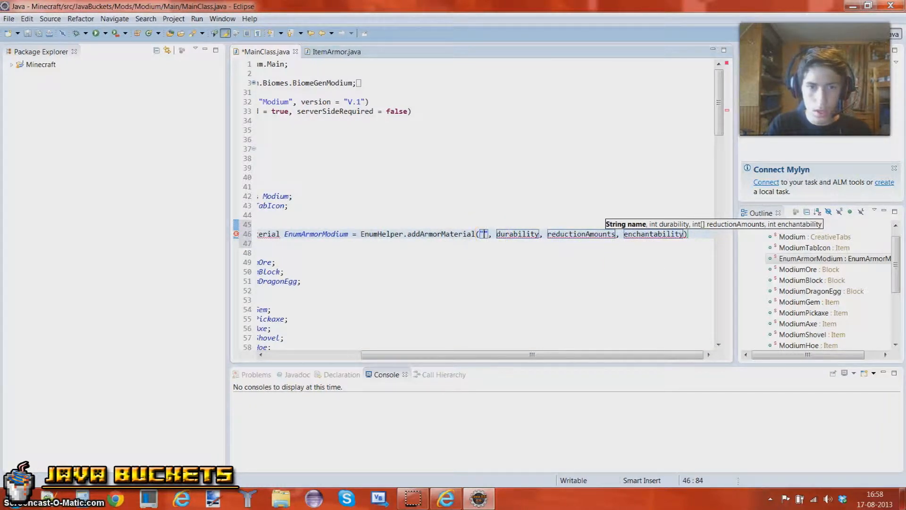
text(MODIUM)
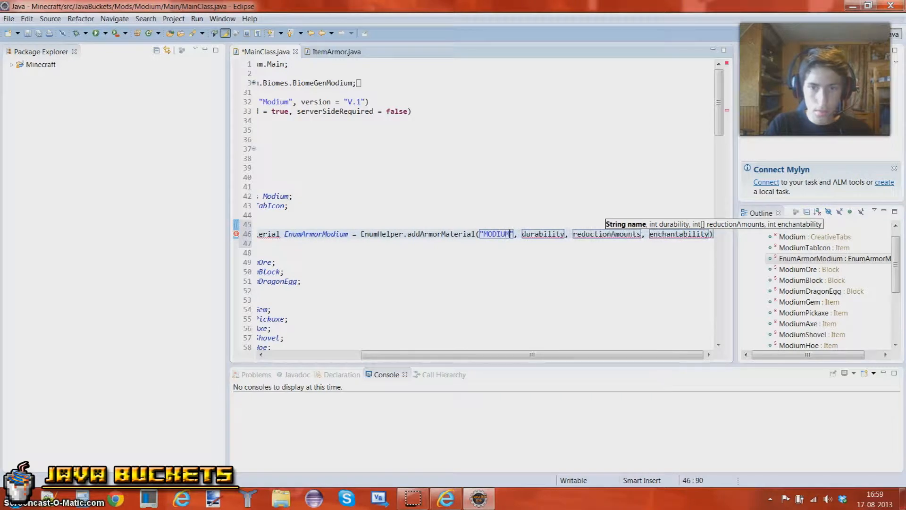
text(ARMOR)
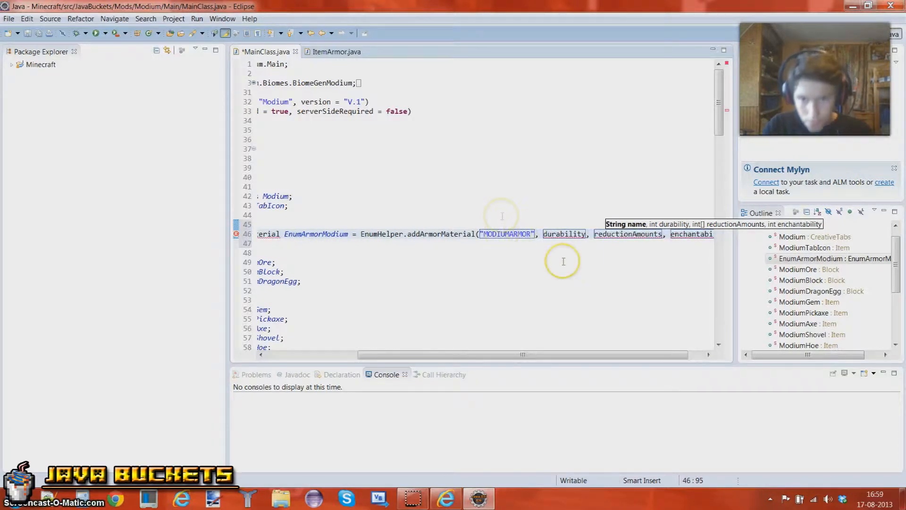
double_click(565, 234)
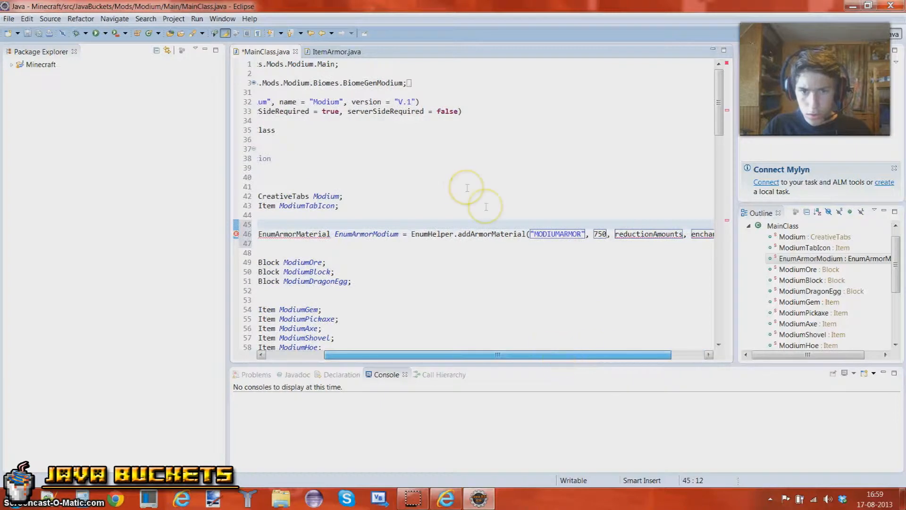
Review the CLOTH–DIAMOND values in EnumArmorMaterial's source, then switch to ItemArmor.java.
click(340, 206)
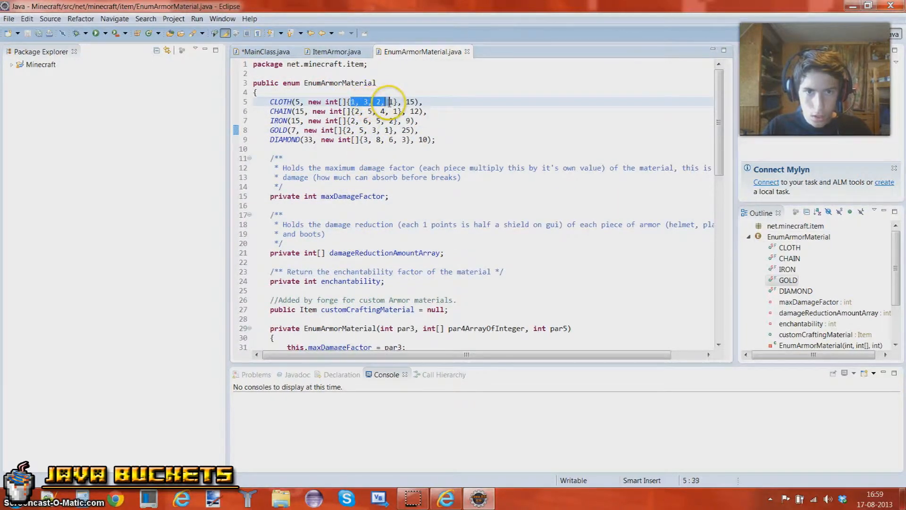
click(379, 140)
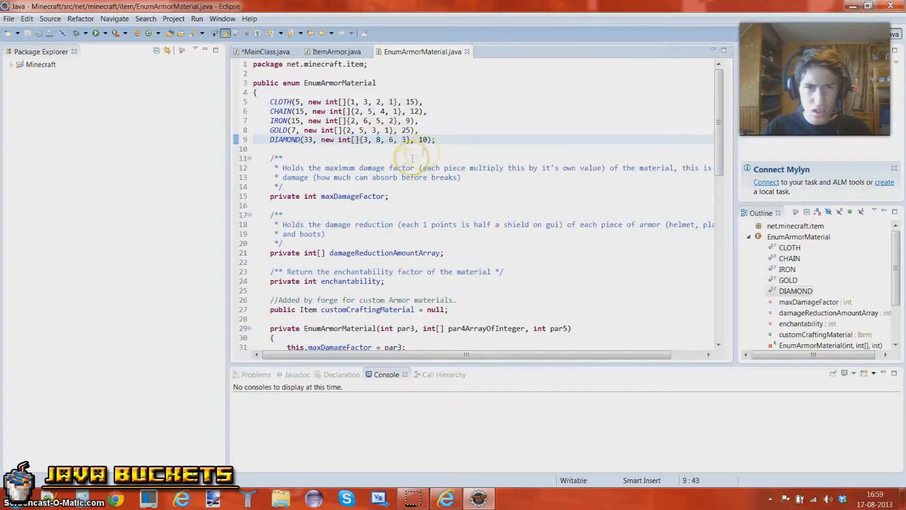
scroll(down, 3)
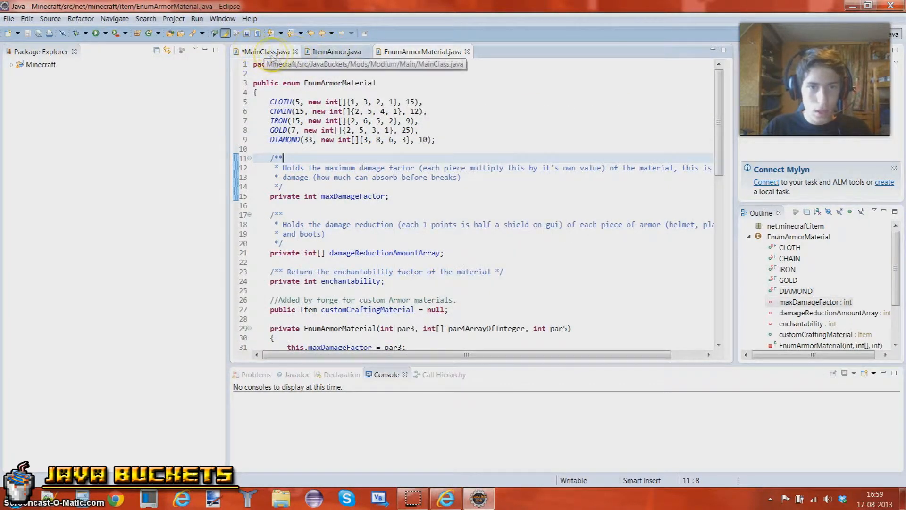
click(334, 51)
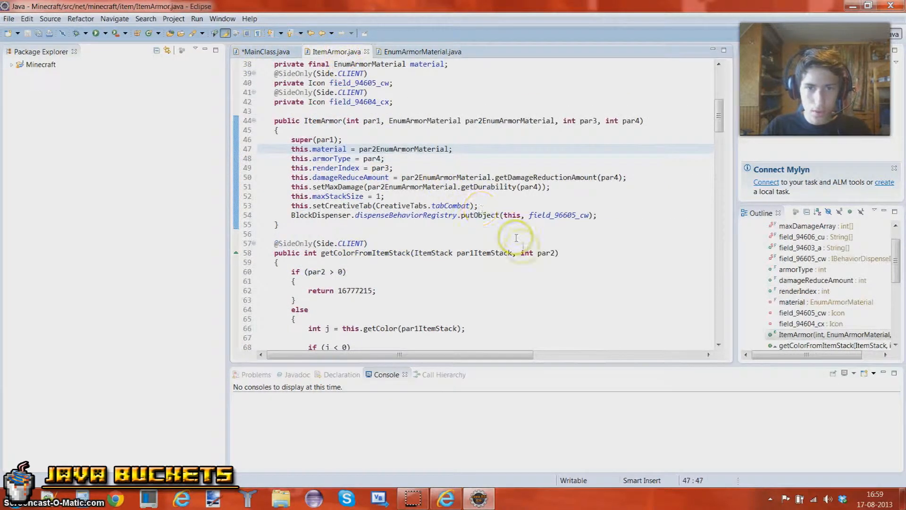
Complete the call as addArmorMaterial("MODIUMARMOR", 4, 10, 30); in MainClass.
scroll(up, 3)
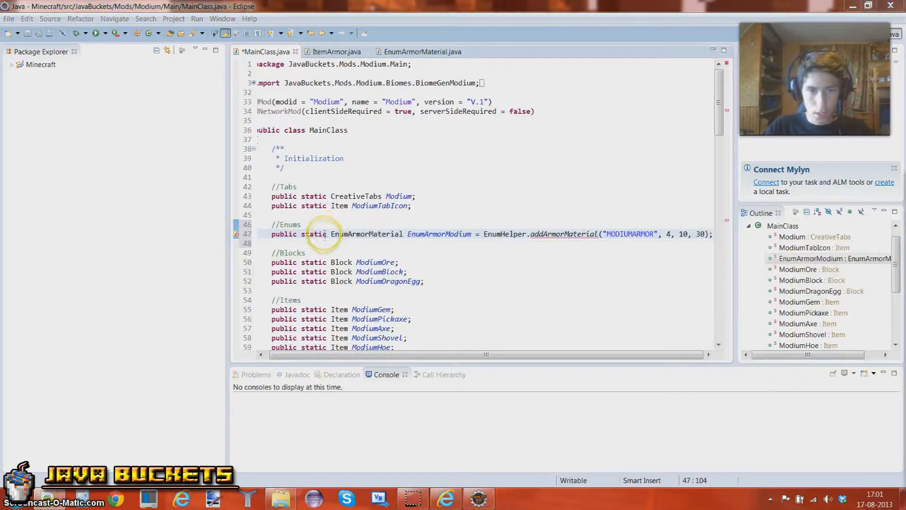
Make EnumArmorModium final and replace '10, 30' with 'new int[], {}', then reopen EnumArmorMaterial.java.
click(346, 234)
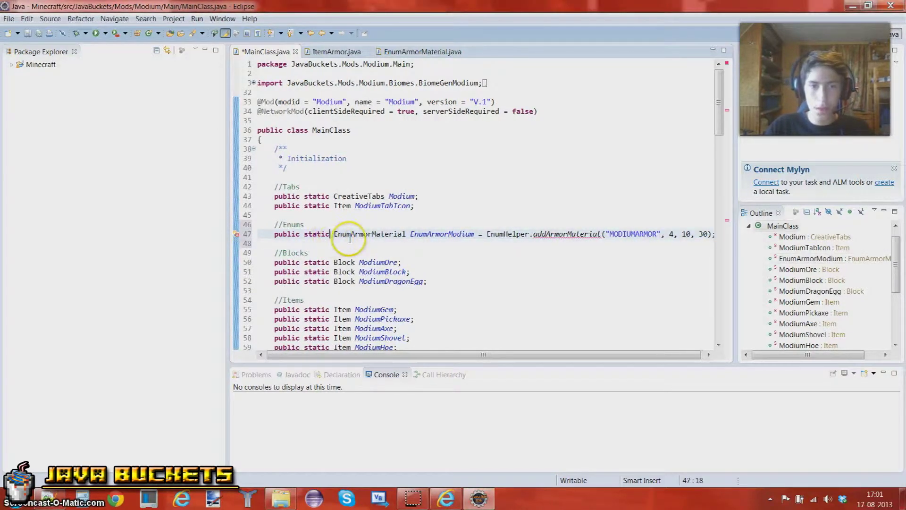
text(final)
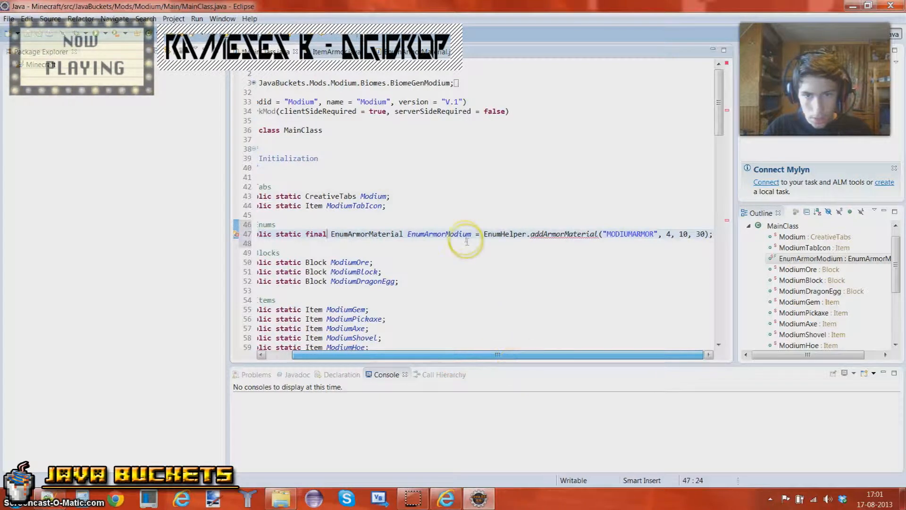
mouse_move(696, 236)
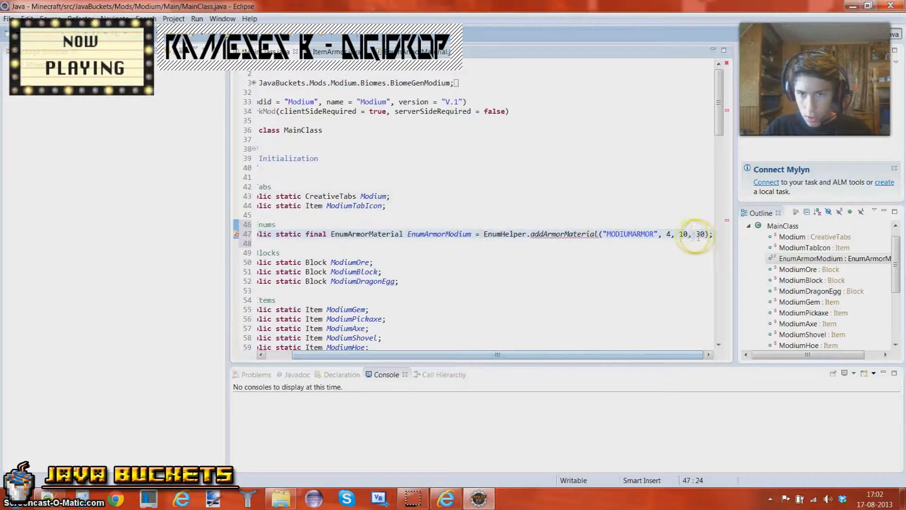
click(688, 234)
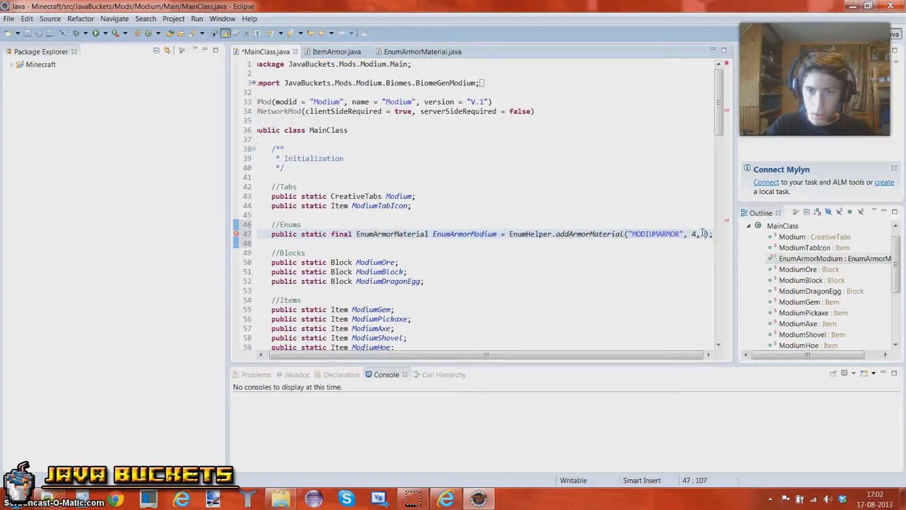
text(new in)
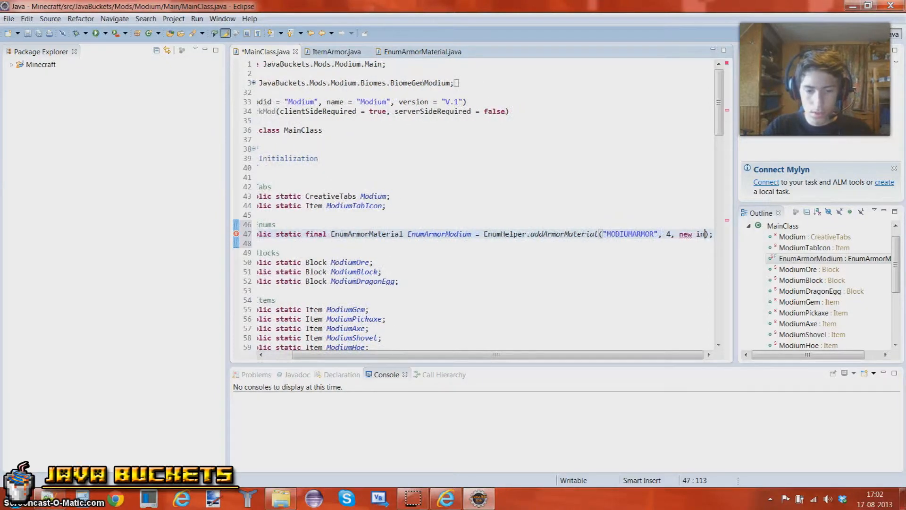
text(t[])
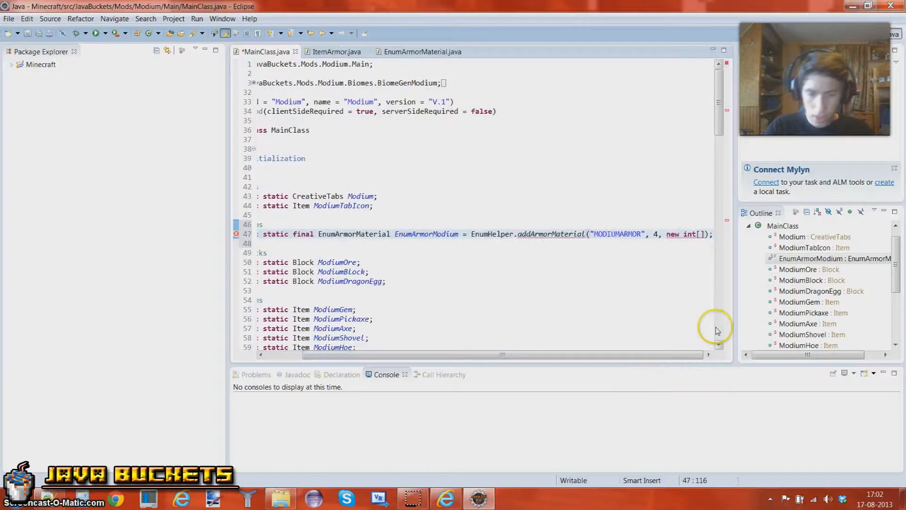
text(,)
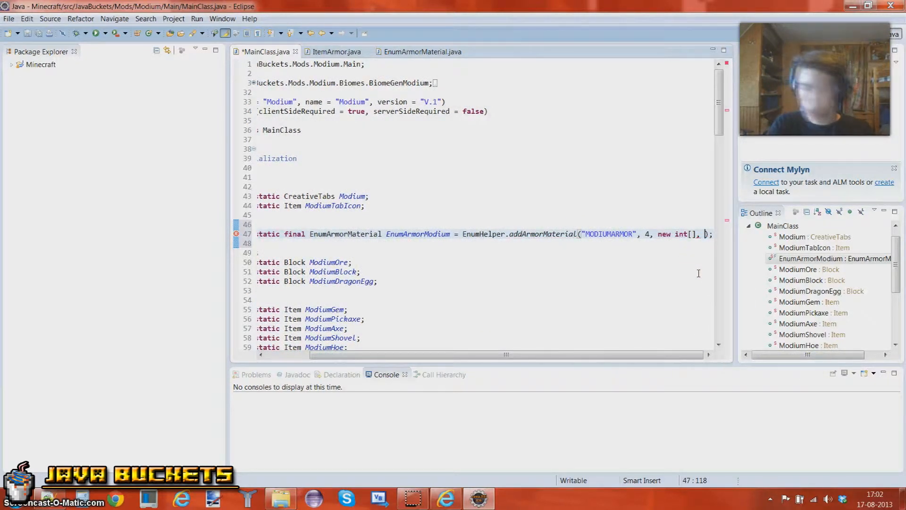
text({})
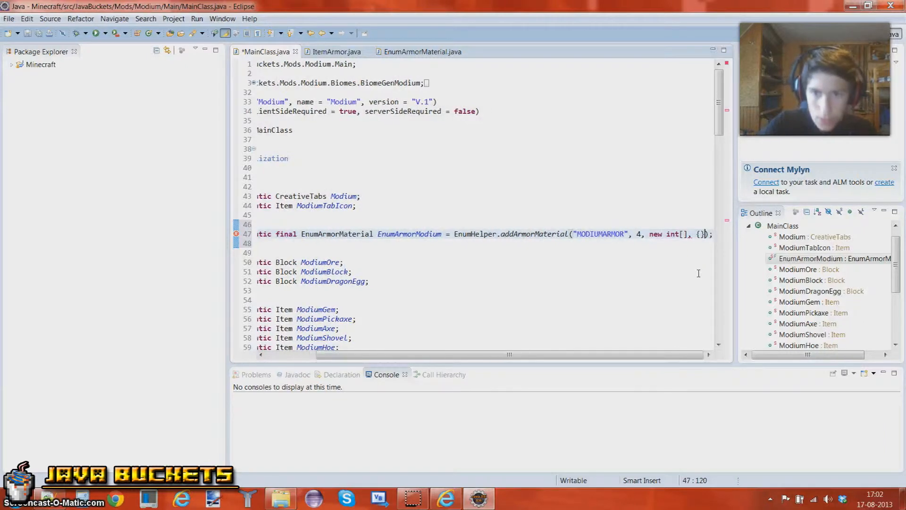
click(421, 51)
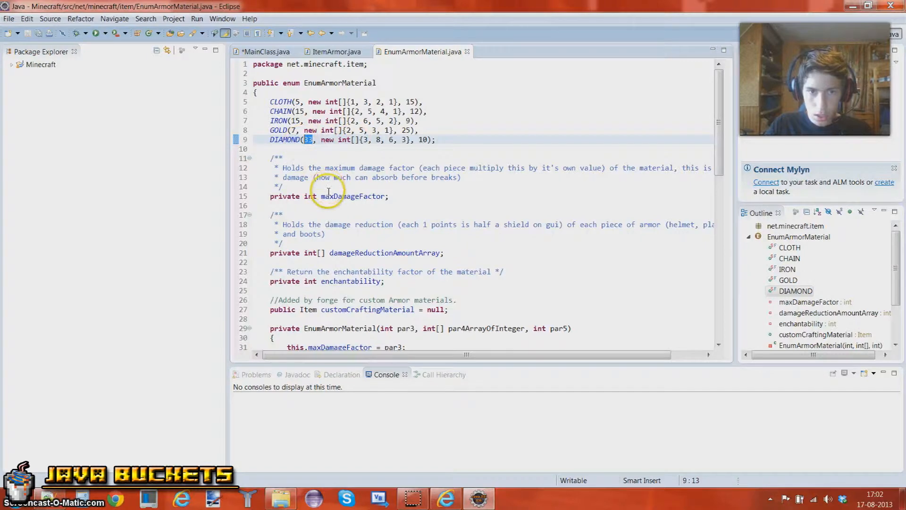
mouse_move(266, 51)
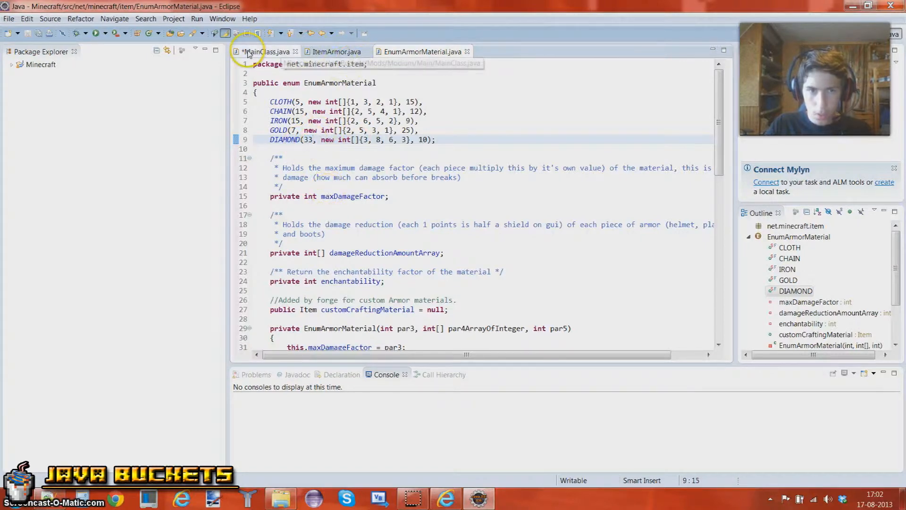
Set durability 40, reduction array {4, 10, 7, 4} and enchantability 30, copying from DIAMOND.
click(266, 51)
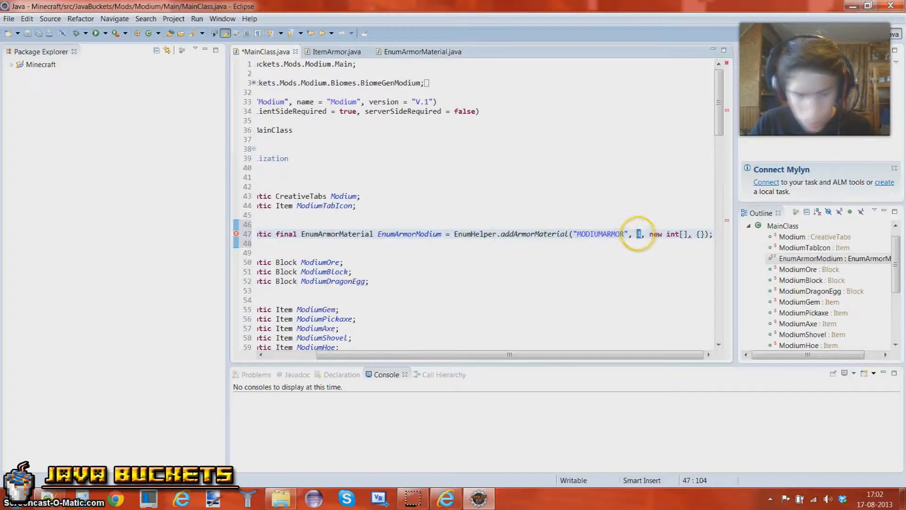
text(40)
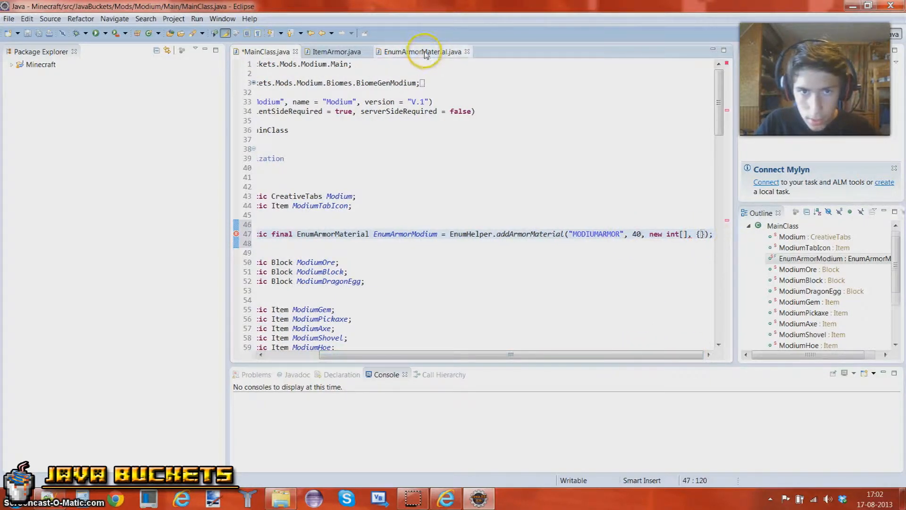
click(421, 51)
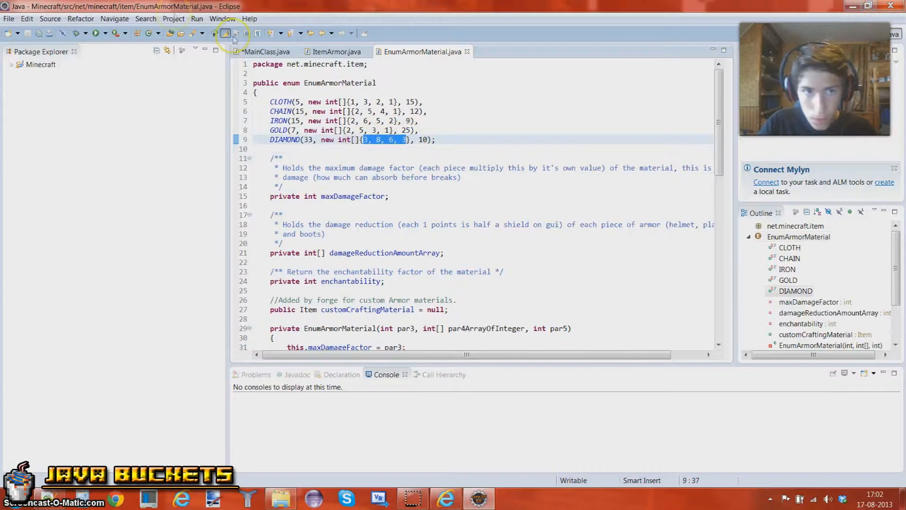
click(266, 51)
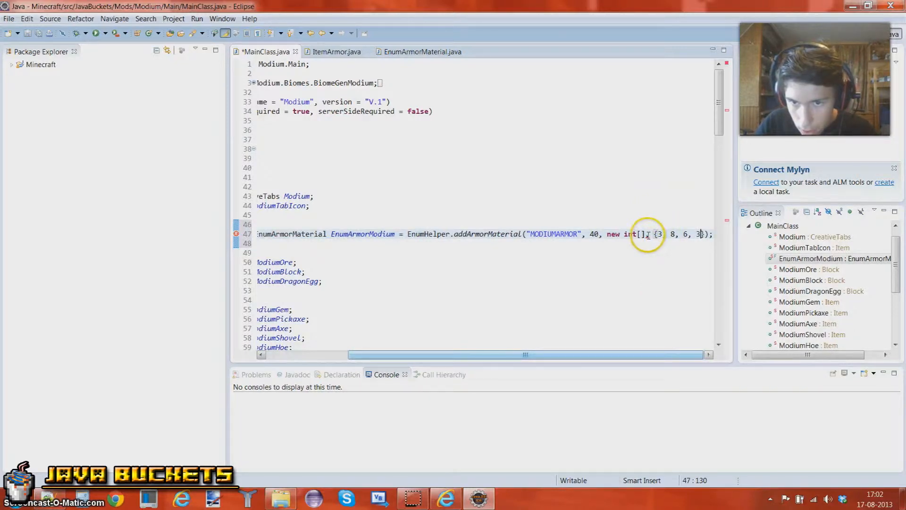
click(422, 50)
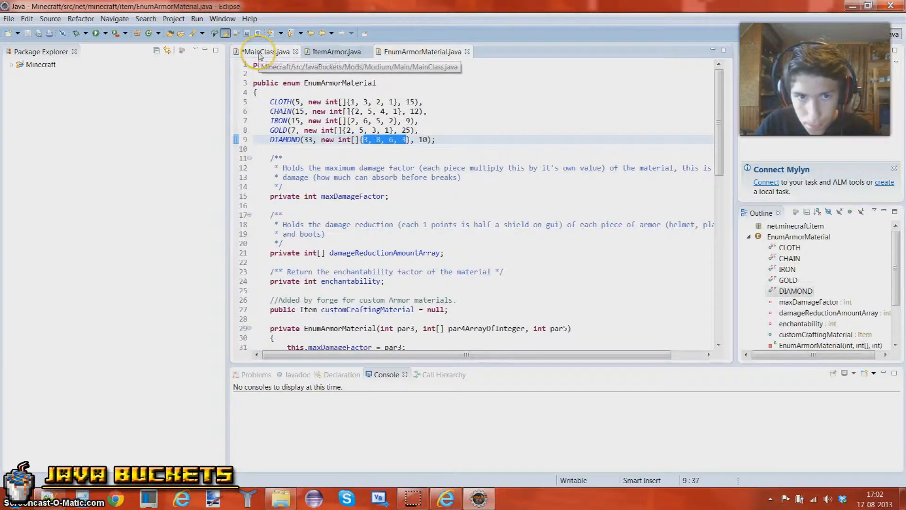
click(267, 51)
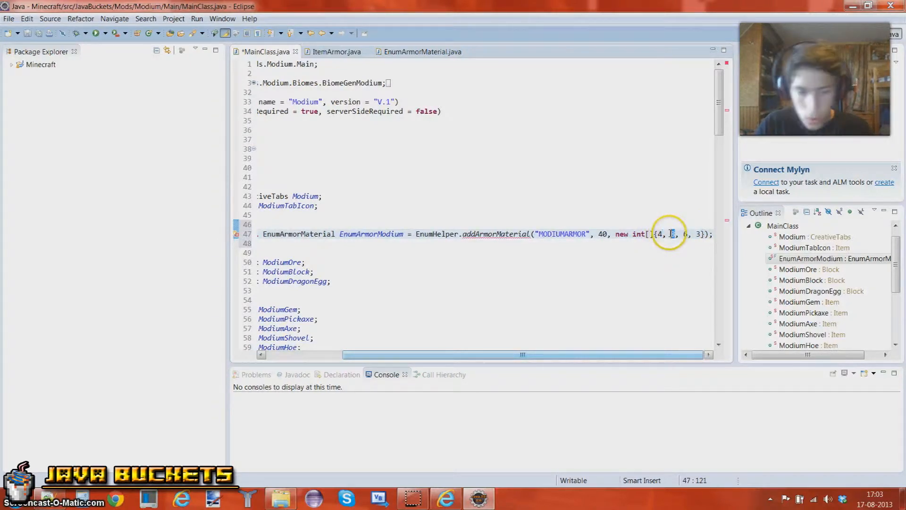
text(10)
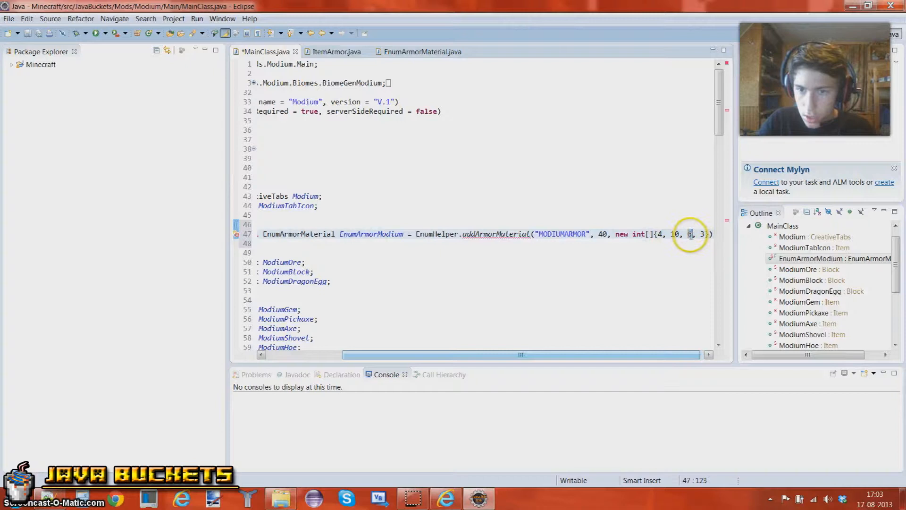
text(7)
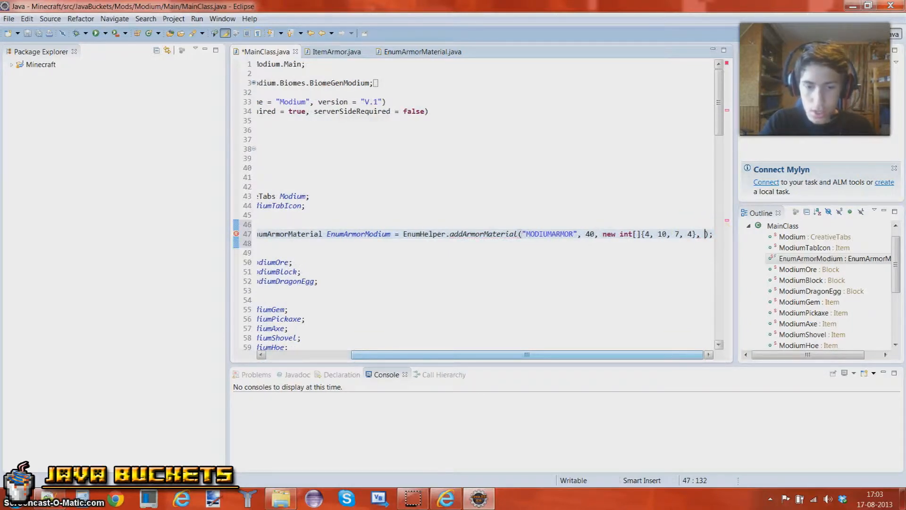
text(30)
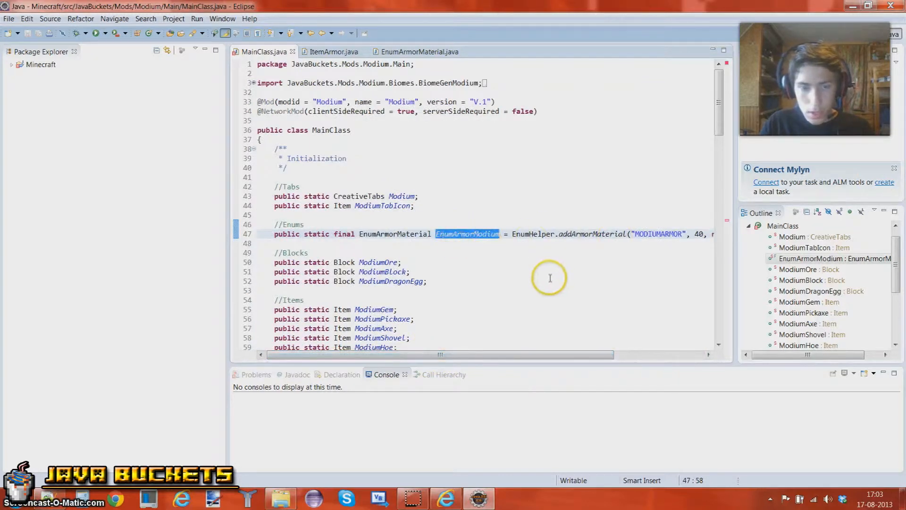
Make ModiumHelm an ItemModiumArmor with EnumArmorModium, checking ItemArmor's renderIndex parameter.
scroll(down, 3)
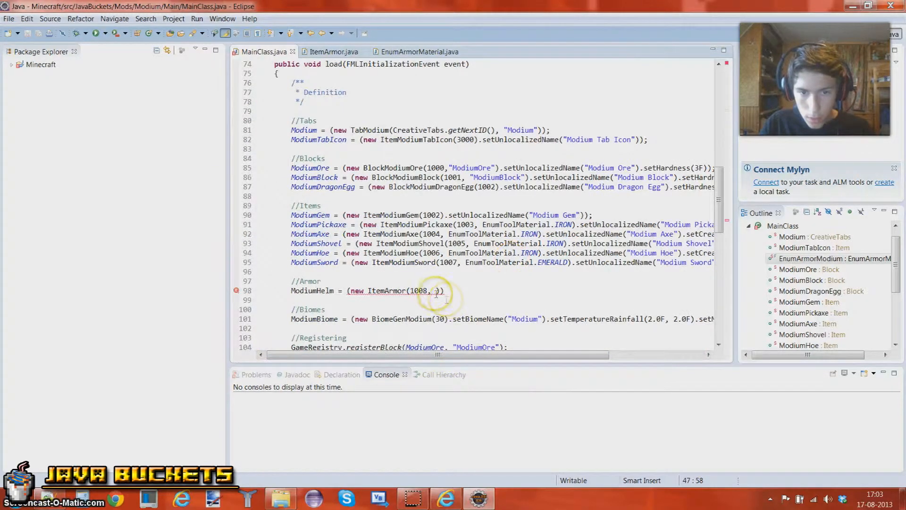
text(EnumArmorModium)
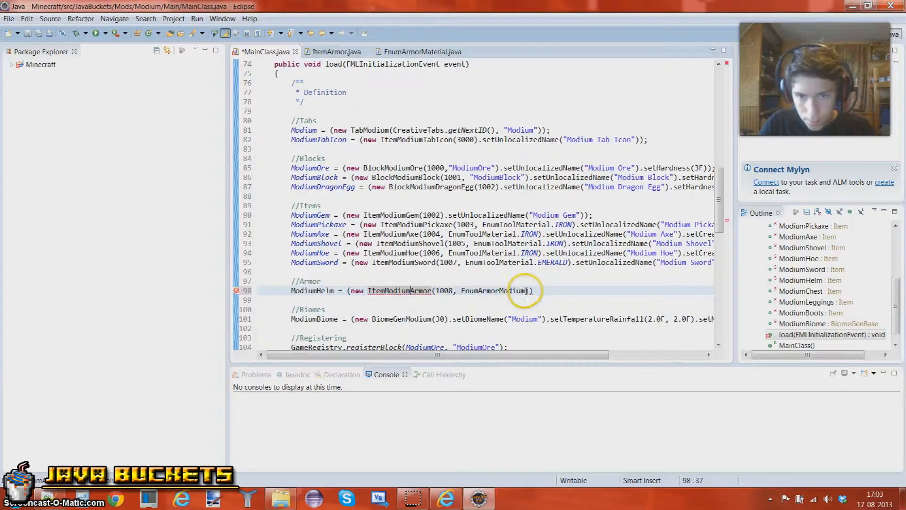
click(334, 51)
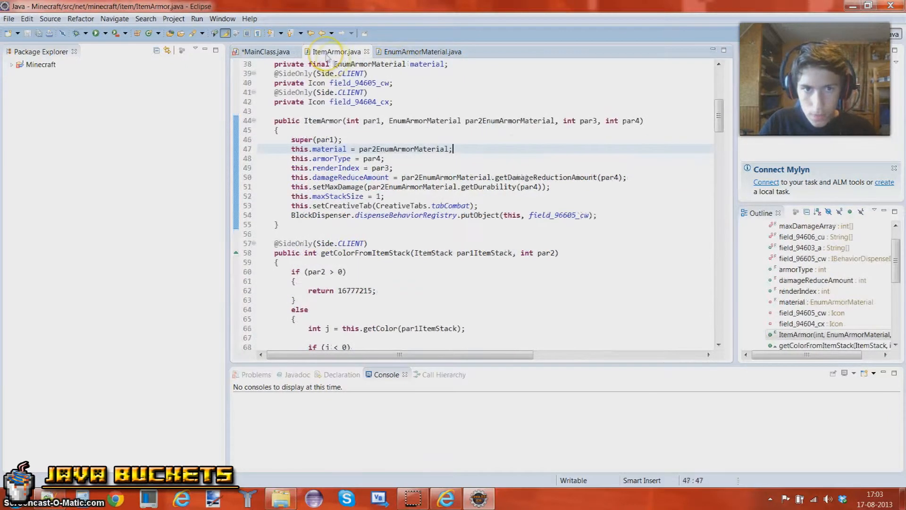
click(392, 168)
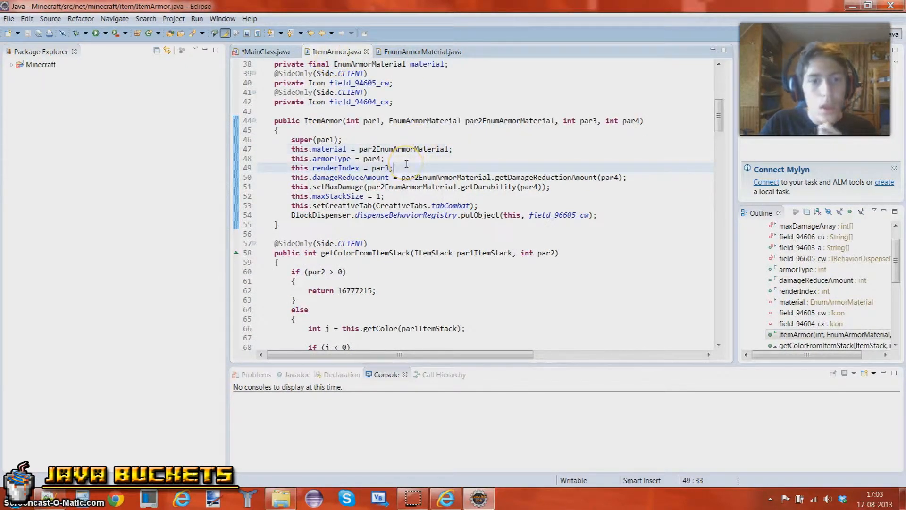
click(264, 51)
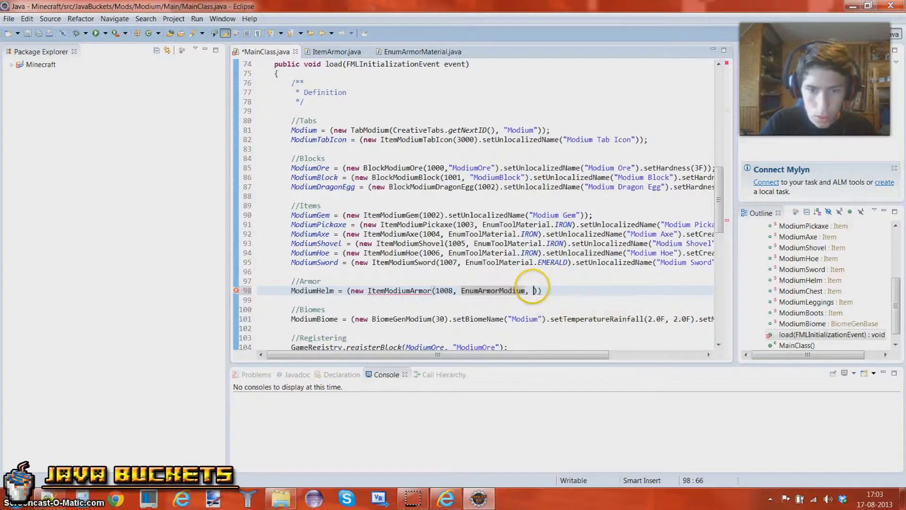
Start ModiumHelm's third argument as ModLoader.addA, picking addArmor from content assist.
text(ModLoader)
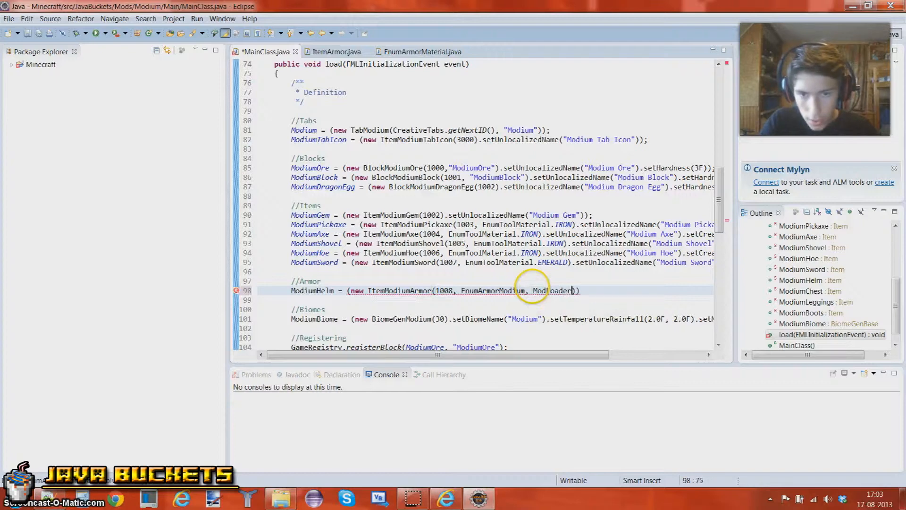
text(.)
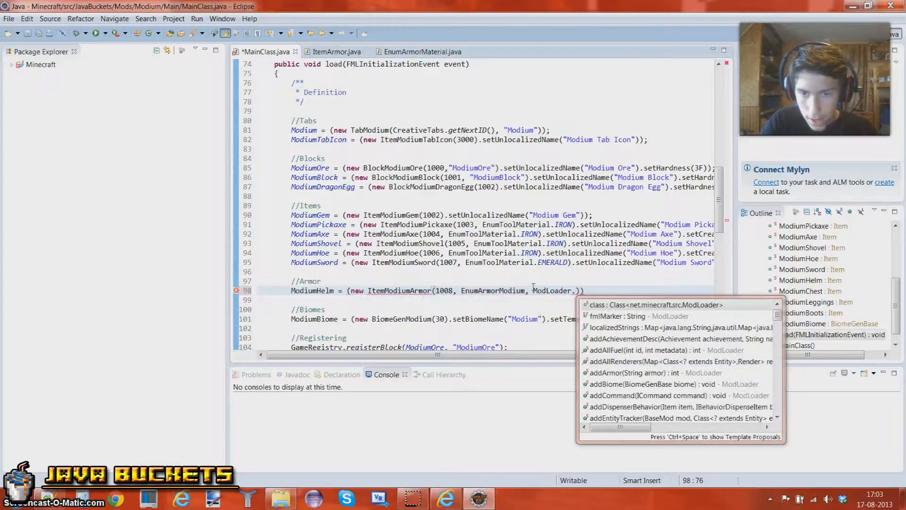
text(add)
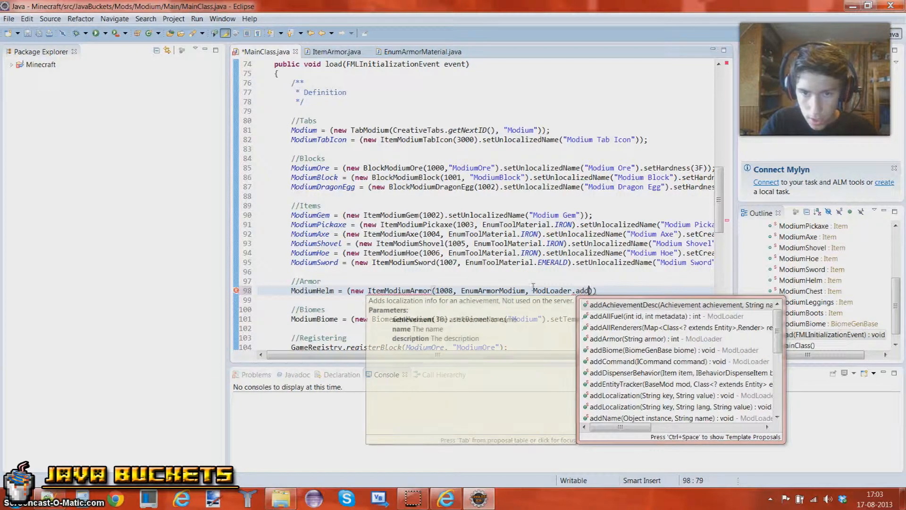
text(A)
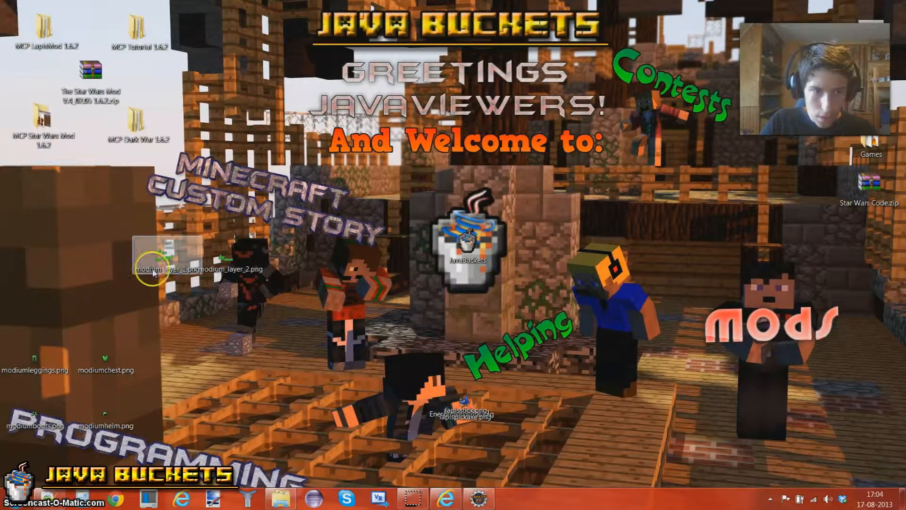
mouse_move(217, 275)
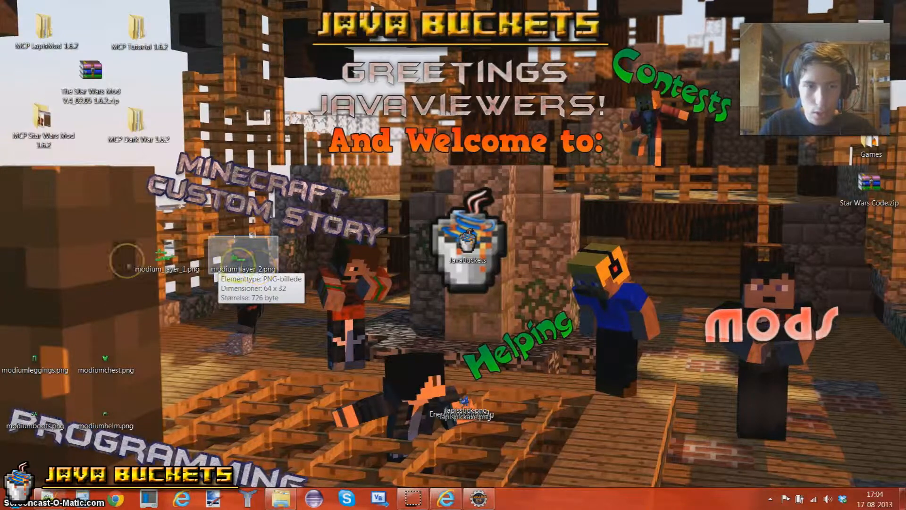
double_click(182, 268)
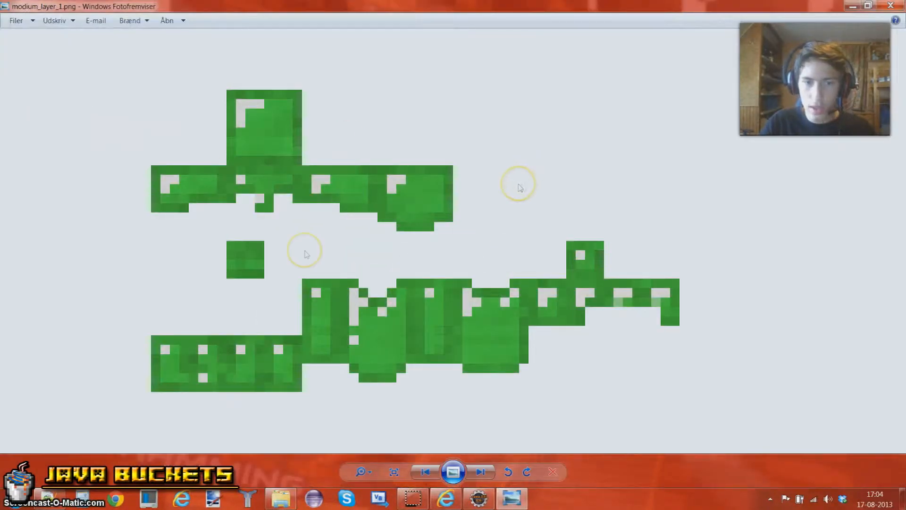
mouse_move(237, 379)
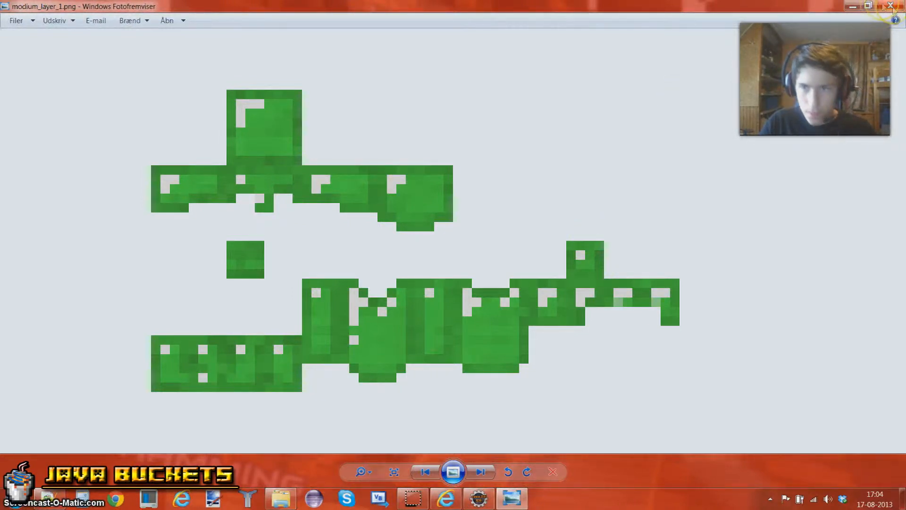
click(899, 6)
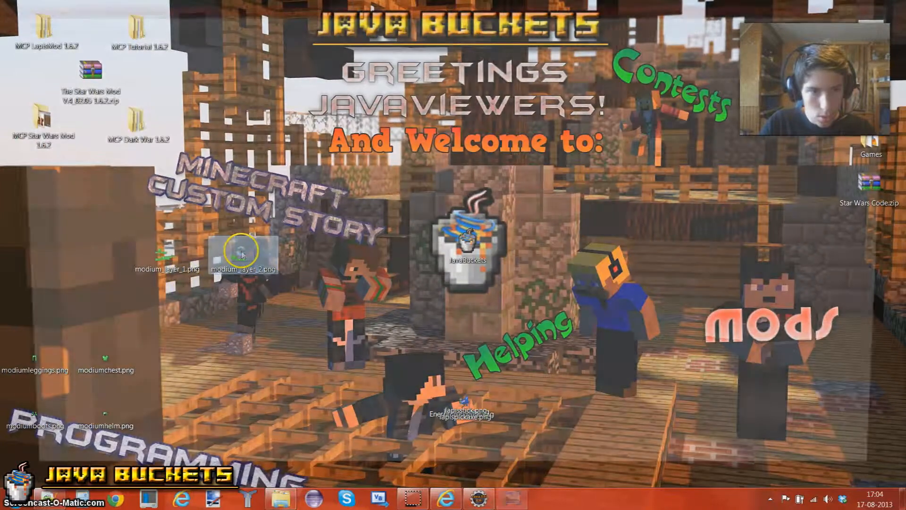
double_click(244, 253)
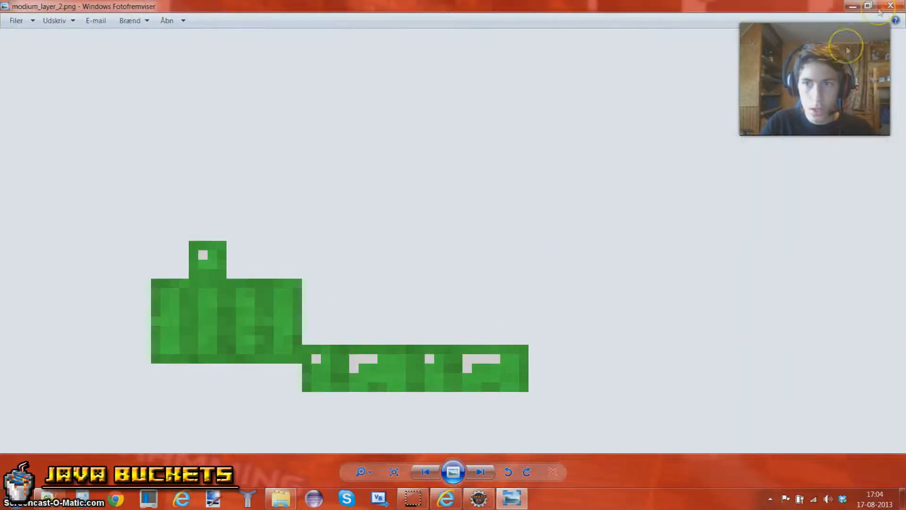
click(891, 7)
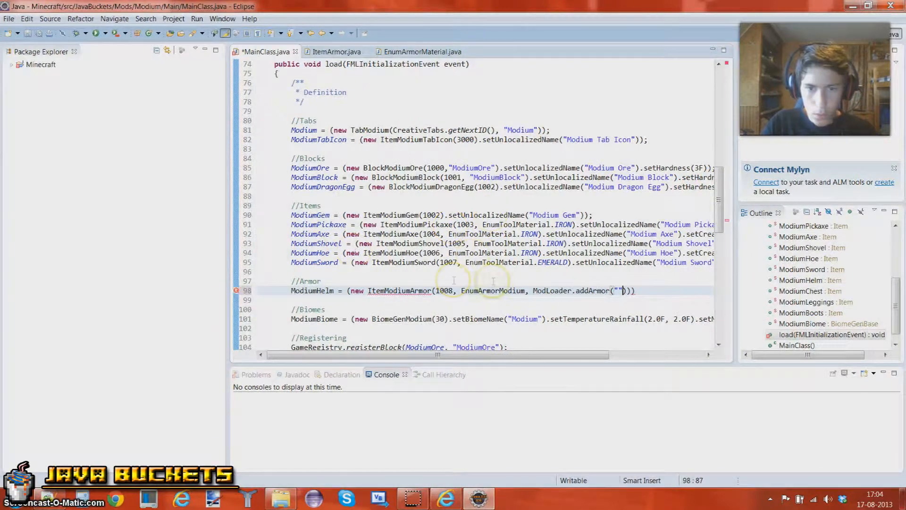
Pass the "modium" armour prefix to addArmor, checking ItemArmor and EnumArmorMaterial for reference.
text(mo)
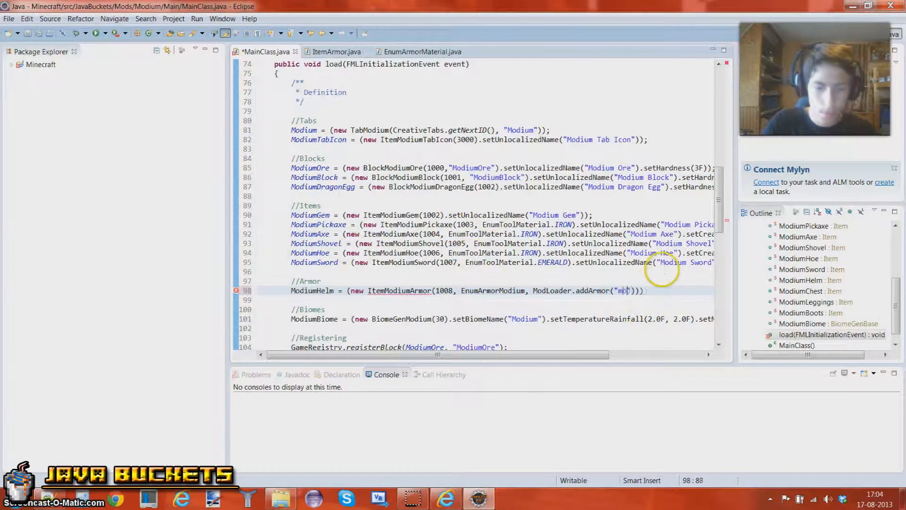
text(di)
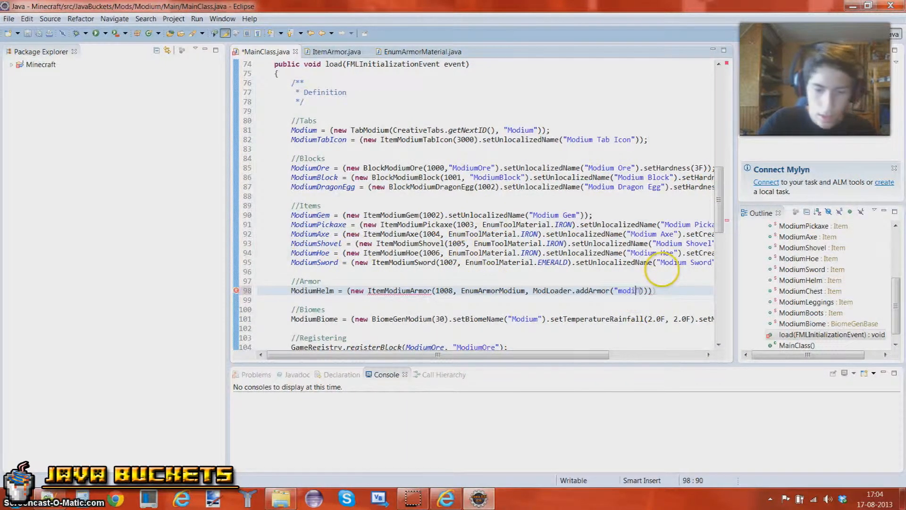
text(um)
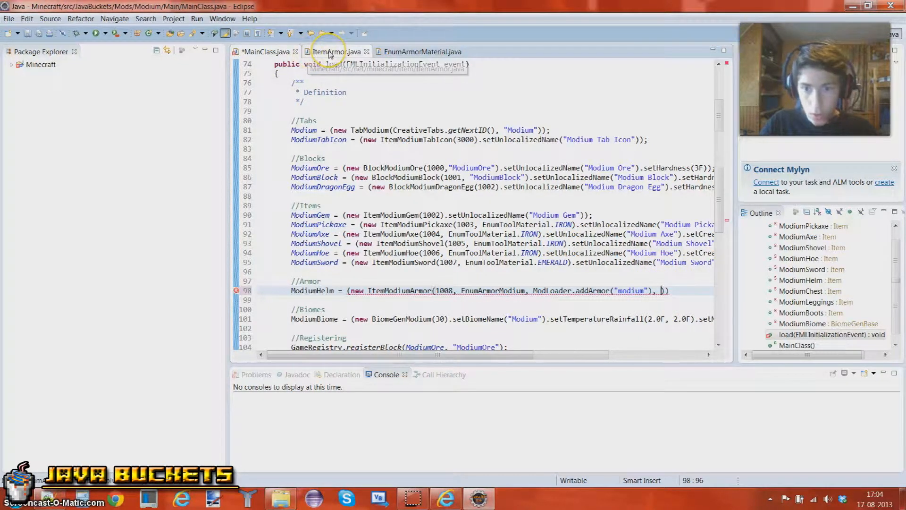
click(335, 51)
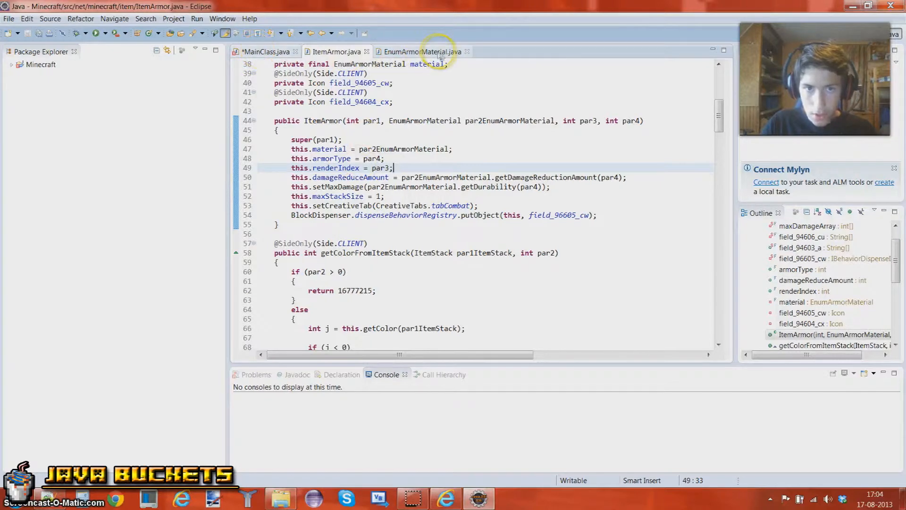
click(421, 51)
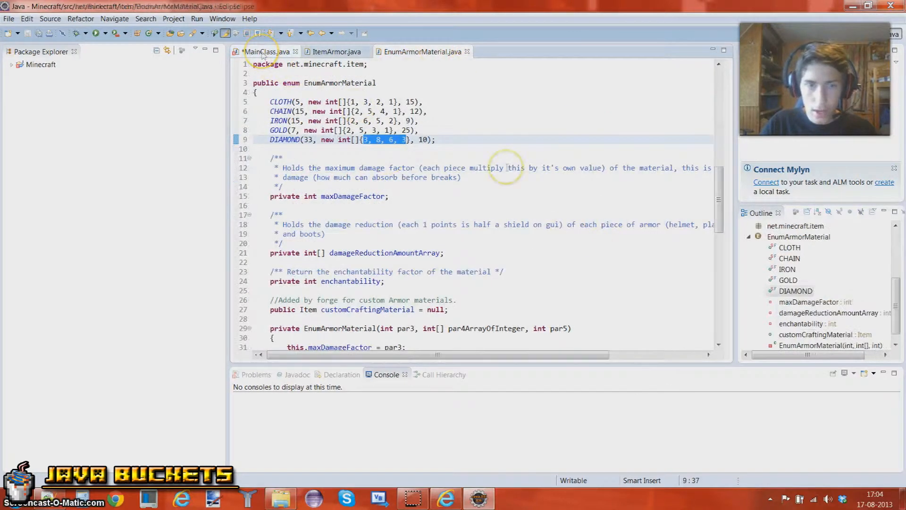
click(266, 51)
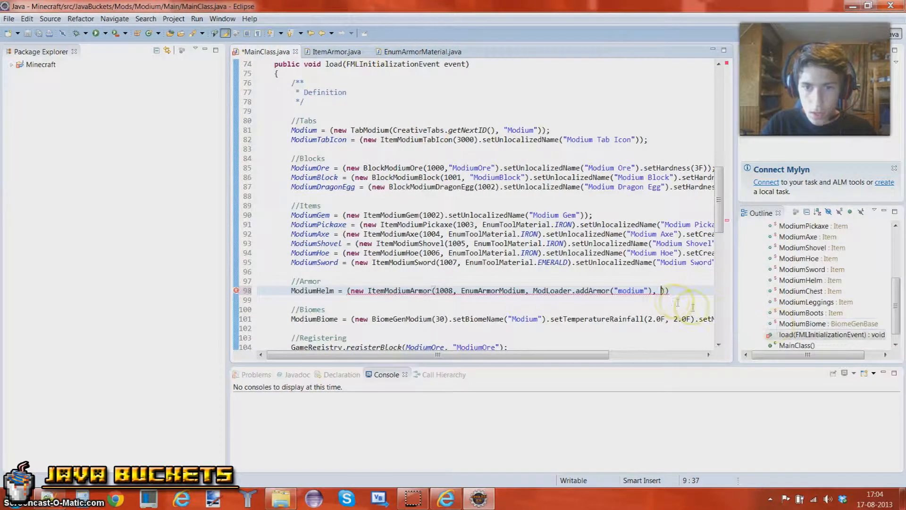
Give ModiumHelm render index 0 and unlocalized name "ModiumHelm".
text(0)
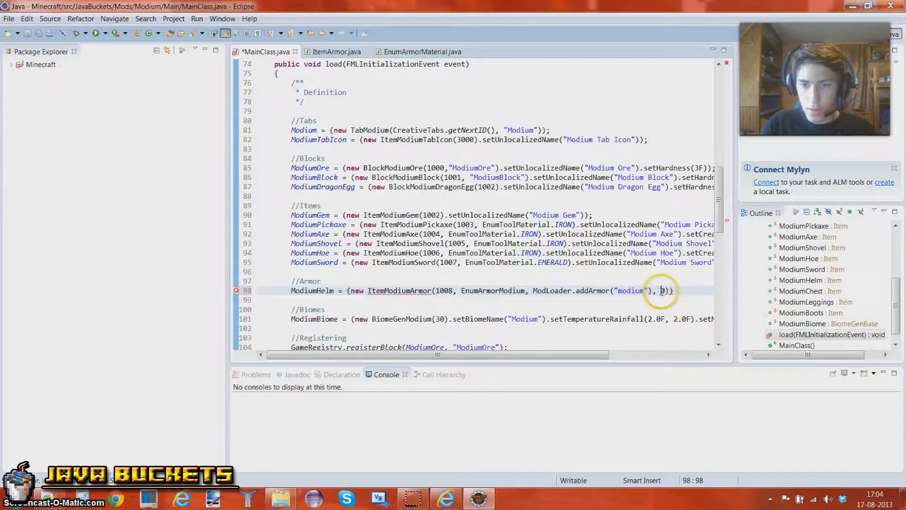
mouse_move(715, 287)
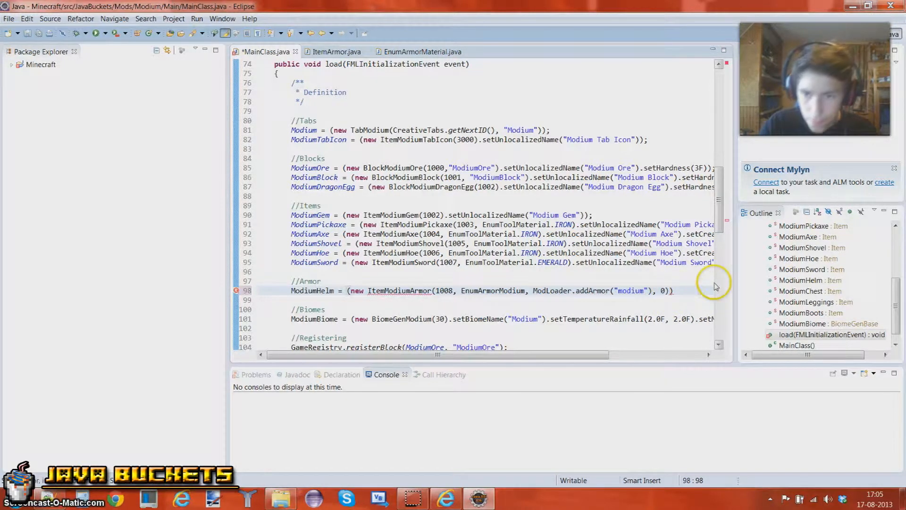
text(.set)
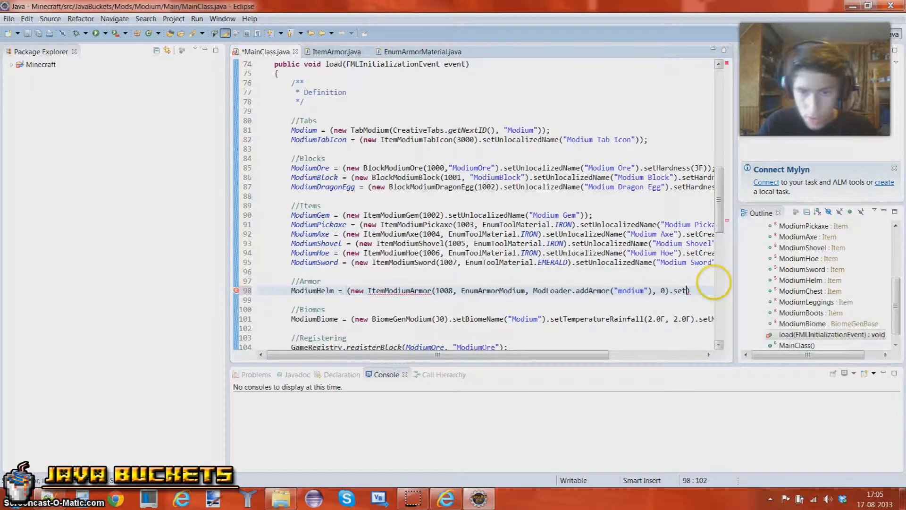
scroll(right, 3)
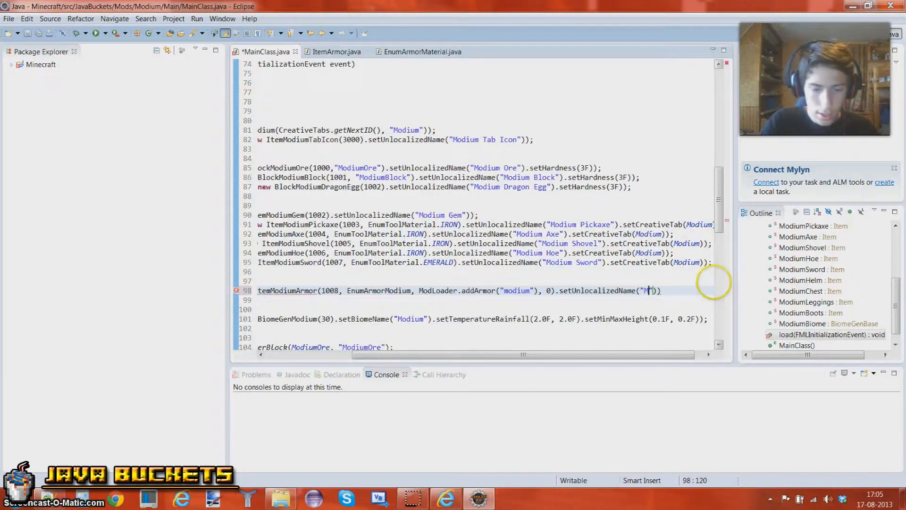
text(odiumHelm = (new I)
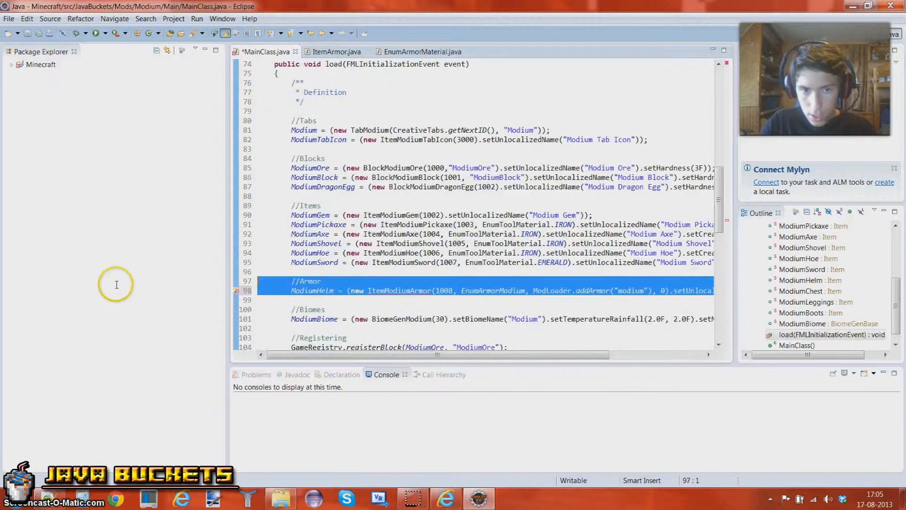
Duplicate the ModiumHelm line into Chest, Leggings and Boots definitions and select the last copy's name.
scroll(right, 3)
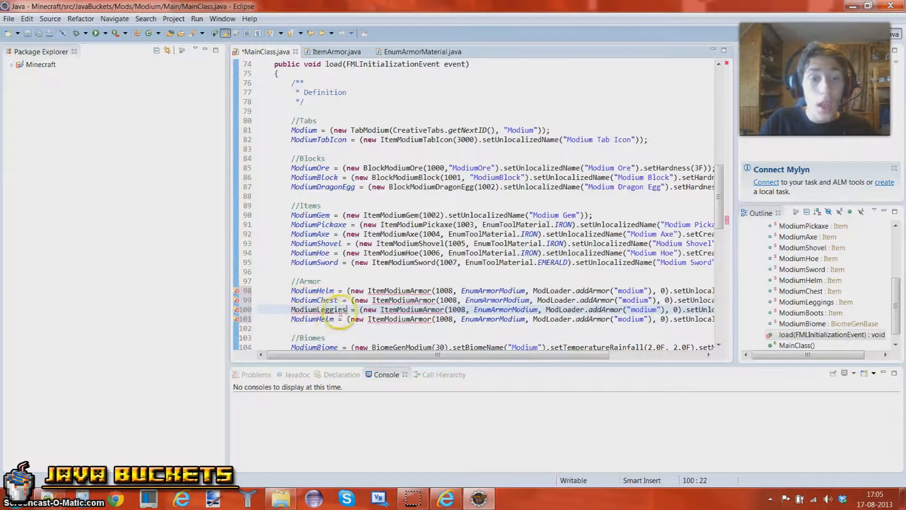
double_click(322, 318)
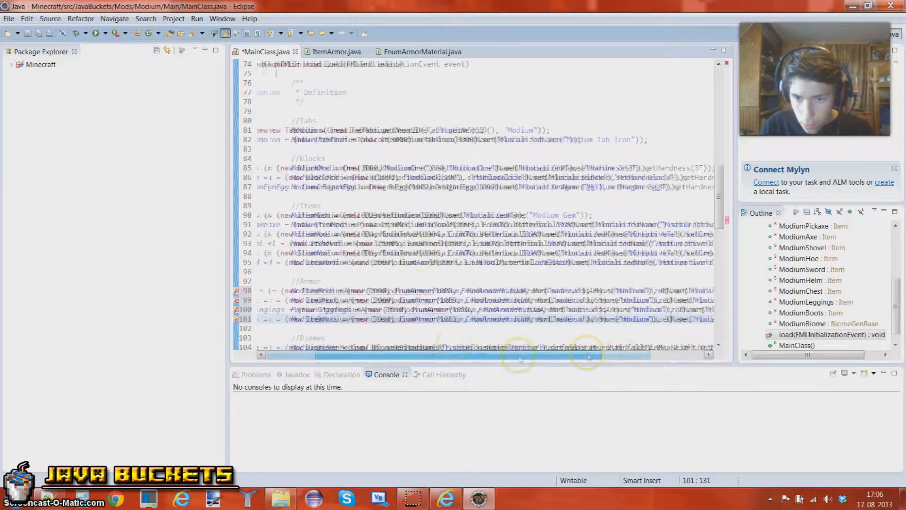
Register ModiumHelm with LanguageRegistry.addName and display name "§aModium Helmet".
scroll(down, 3)
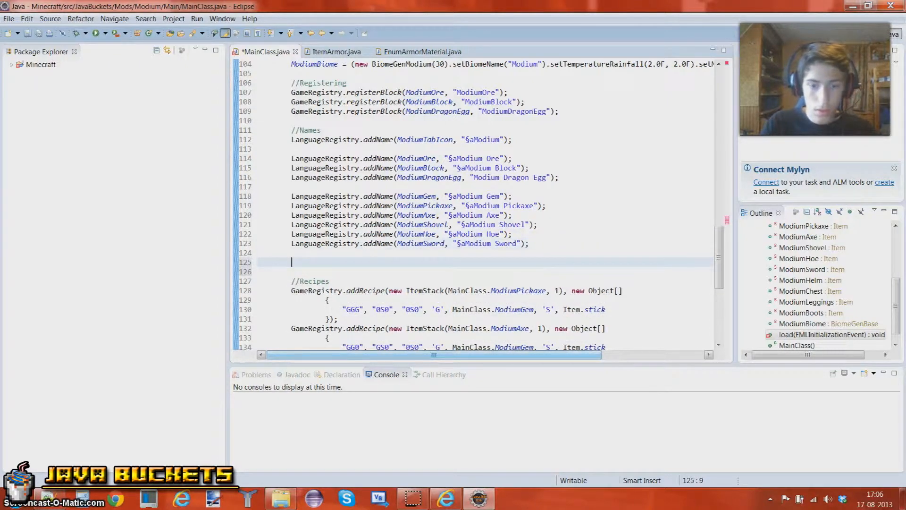
text(LanguageRegistry.addName(objectToName, name);)
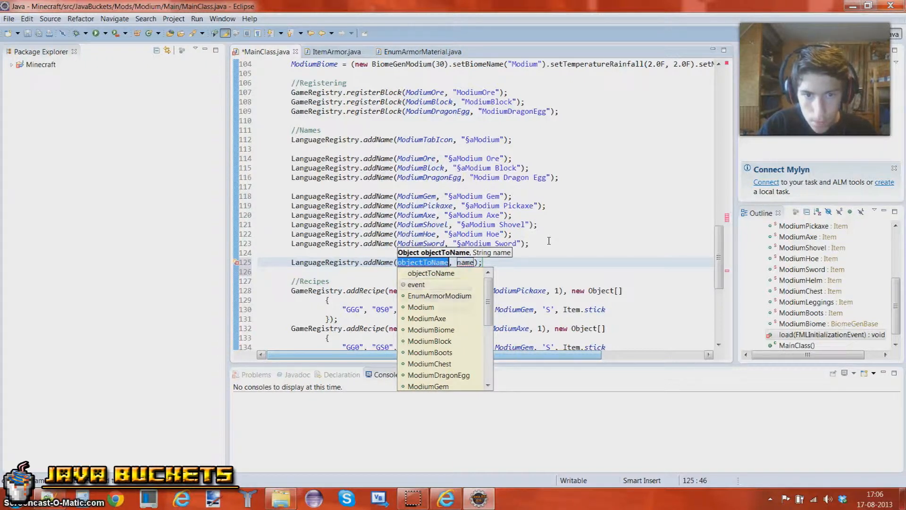
text(ModiumHel)
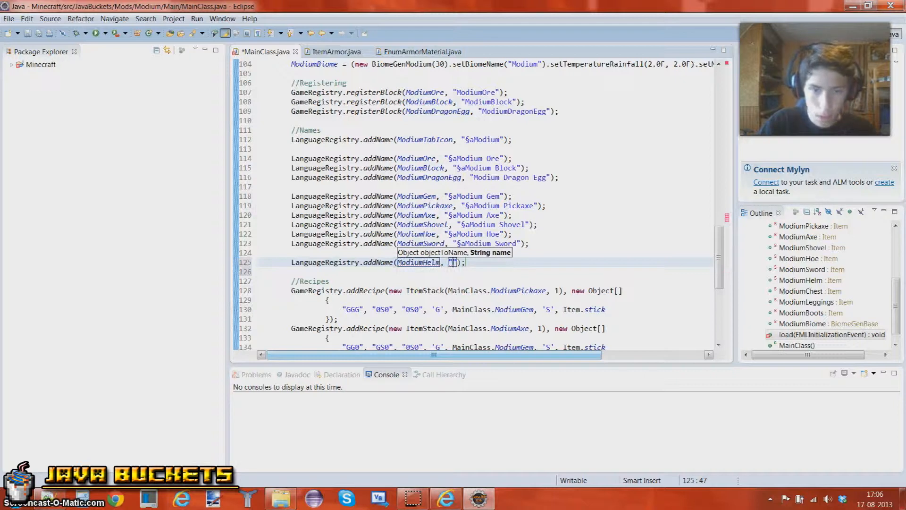
text(§)
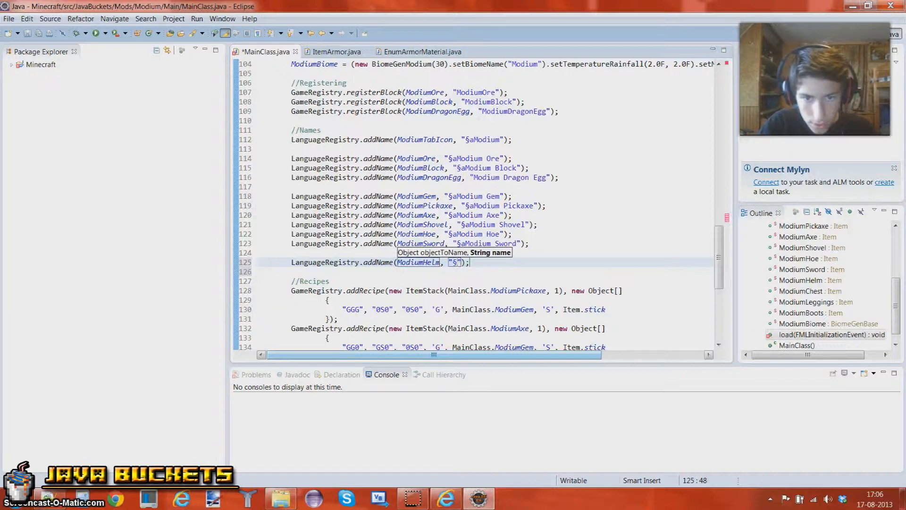
text(aModi)
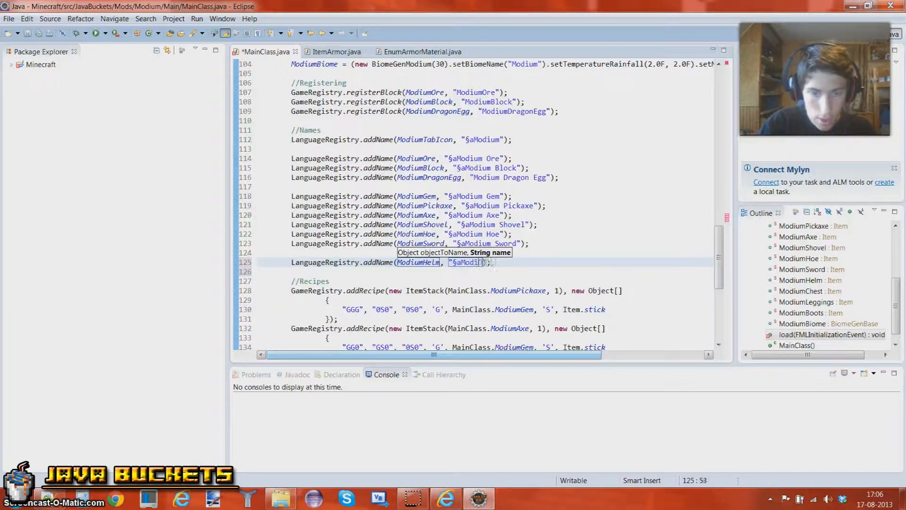
text(ium Helmet)
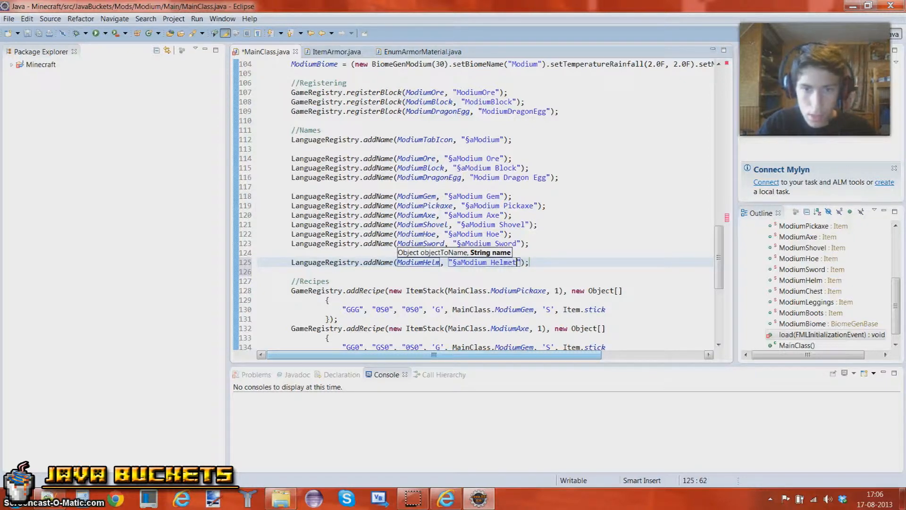